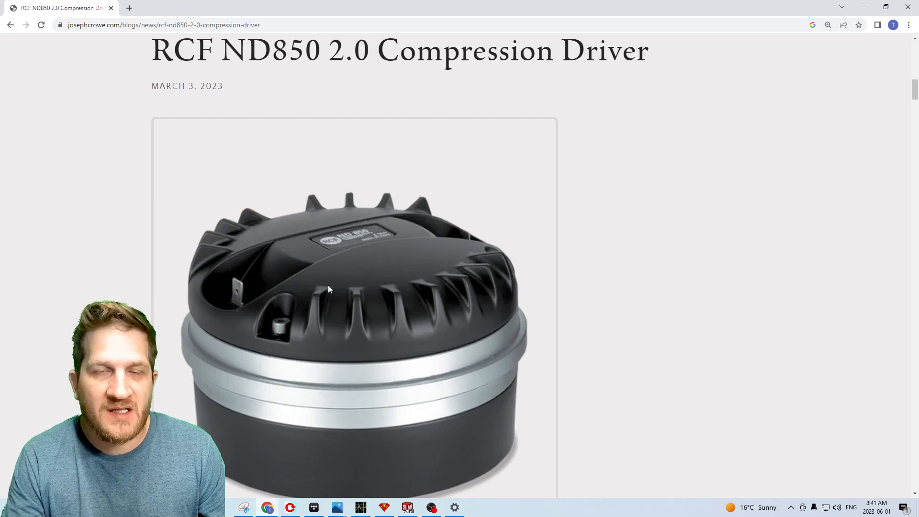
{"action": "mouse_move", "coordinate": [370, 252]}
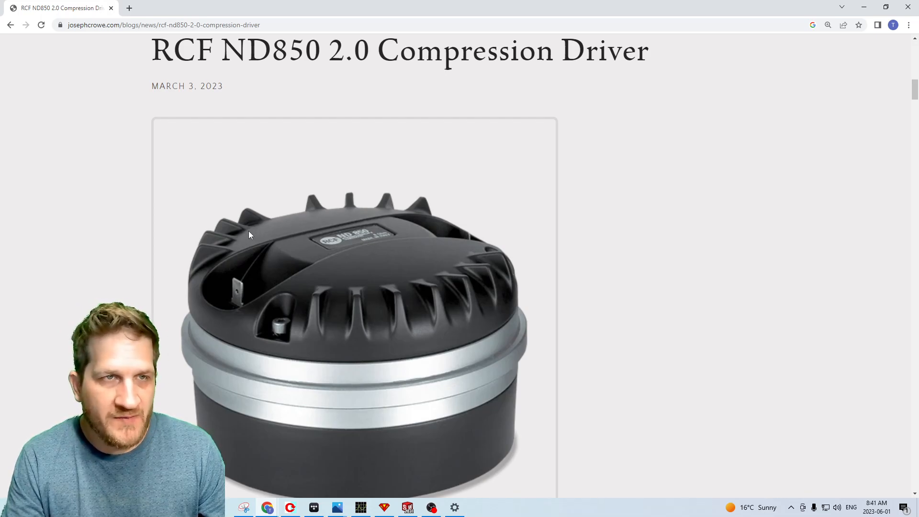
{"action": "mouse_move", "coordinate": [297, 213]}
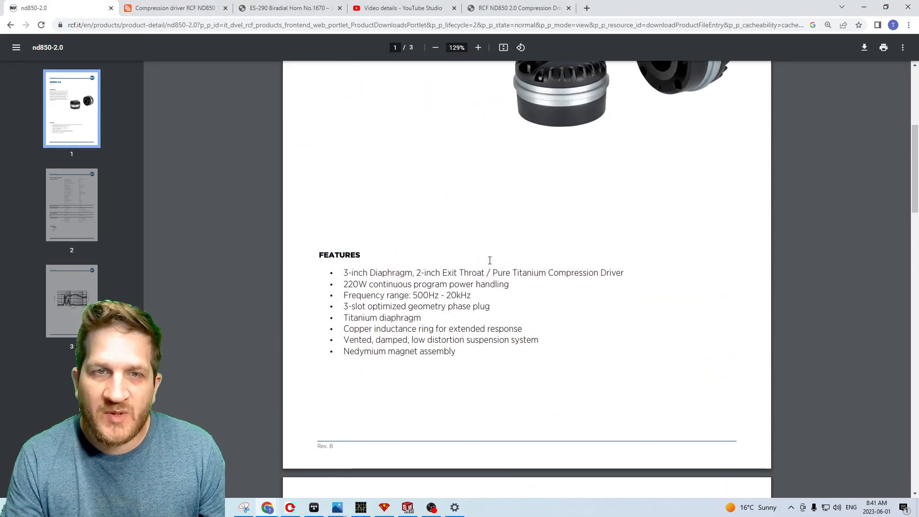
Review the datasheet's description and features, then switch to the ND850 1.4 driver store page showing €301.99
{"action": "scroll", "scroll_direction": "up", "scroll_amount": 3}
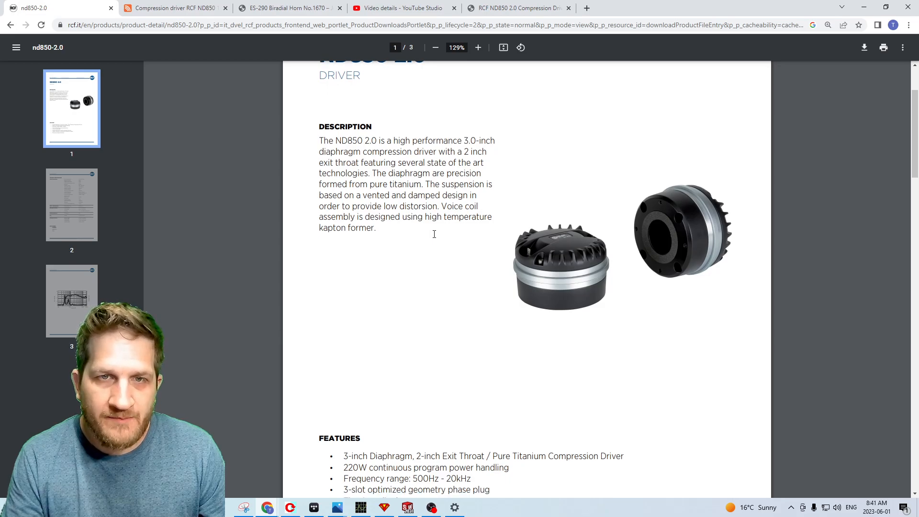
{"action": "scroll", "scroll_direction": "down", "scroll_amount": 3}
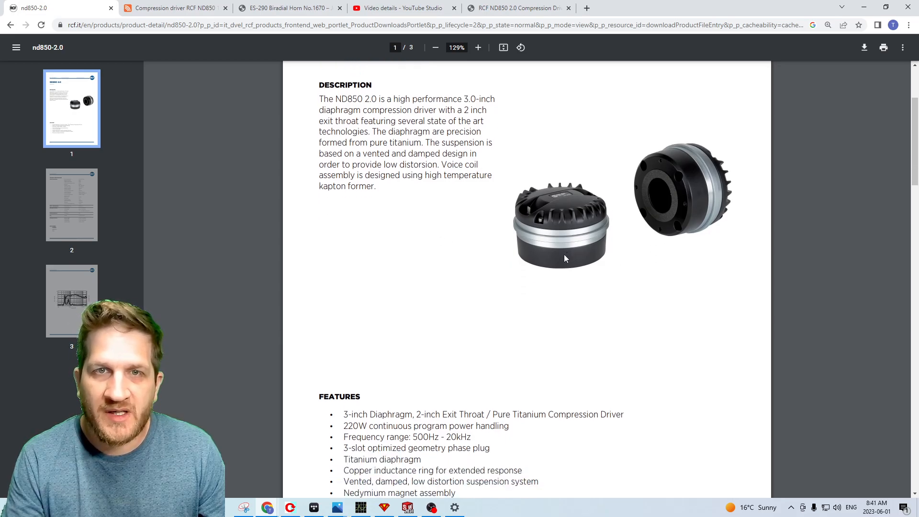
{"action": "mouse_move", "coordinate": [490, 229]}
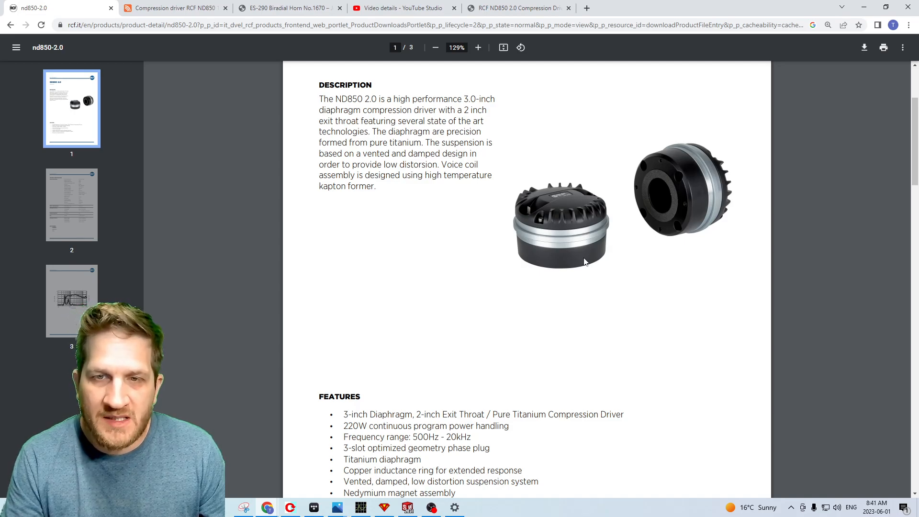
{"action": "left_click", "coordinate": [173, 7]}
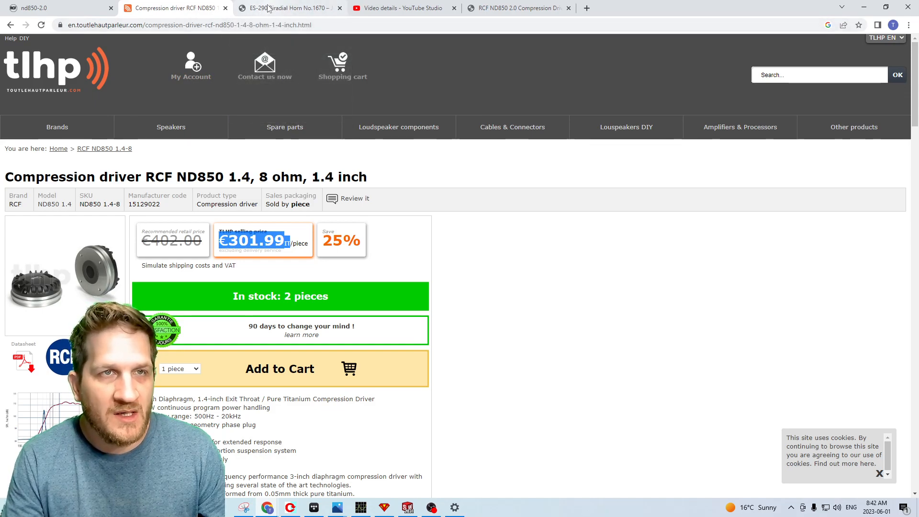
Switch to the ES-290 Biradial Horn No.1670 page and read through its photos and Introduction
{"action": "left_click", "coordinate": [287, 7]}
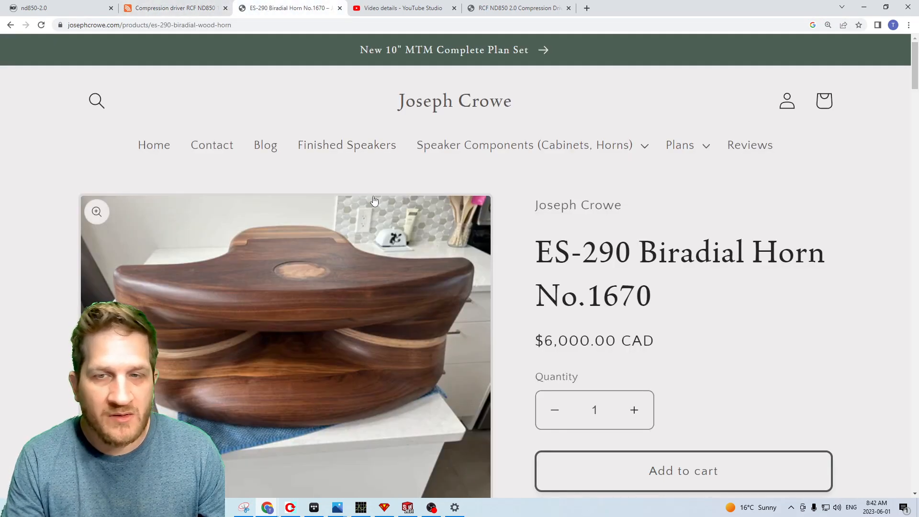
{"action": "scroll", "scroll_direction": "down", "scroll_amount": 3}
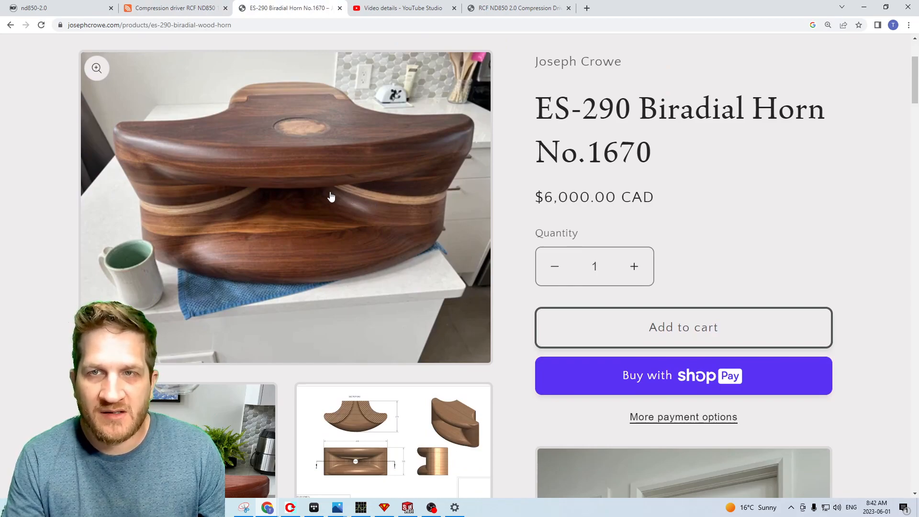
{"action": "scroll", "scroll_direction": "down", "scroll_amount": 3}
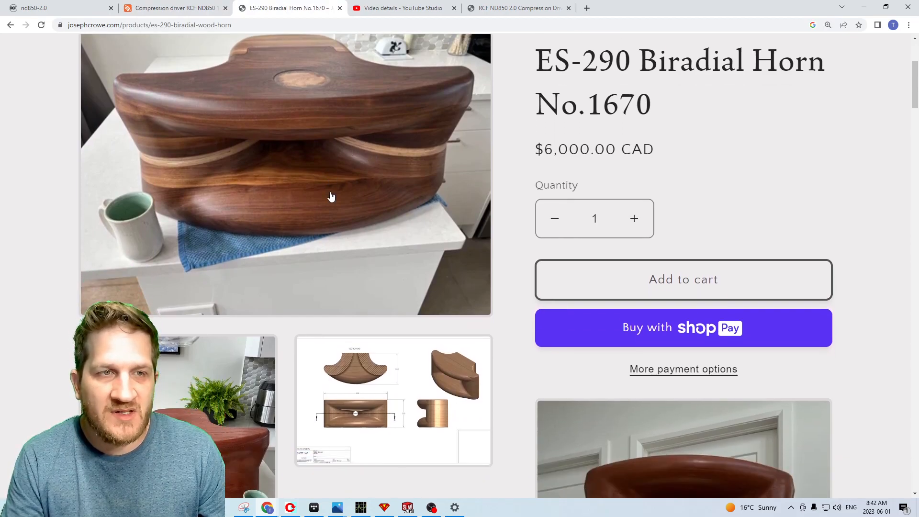
{"action": "scroll", "scroll_direction": "down", "scroll_amount": 3}
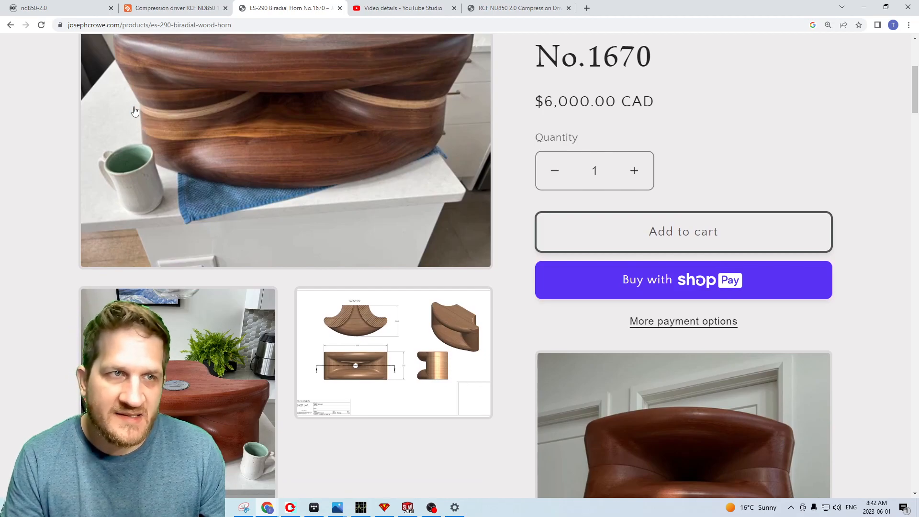
{"action": "scroll", "scroll_direction": "down", "scroll_amount": 3}
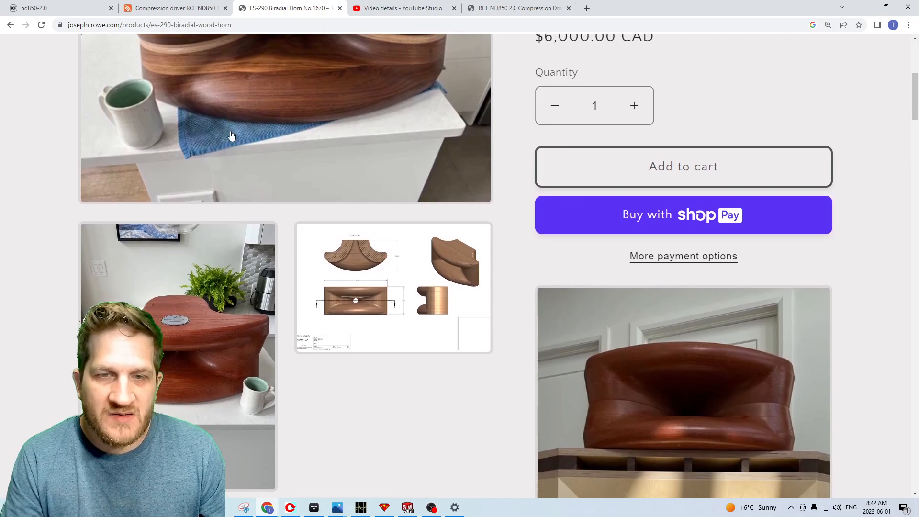
Continue down the horn page to its off-axis frequency response graph
{"action": "scroll", "scroll_direction": "down", "scroll_amount": 3}
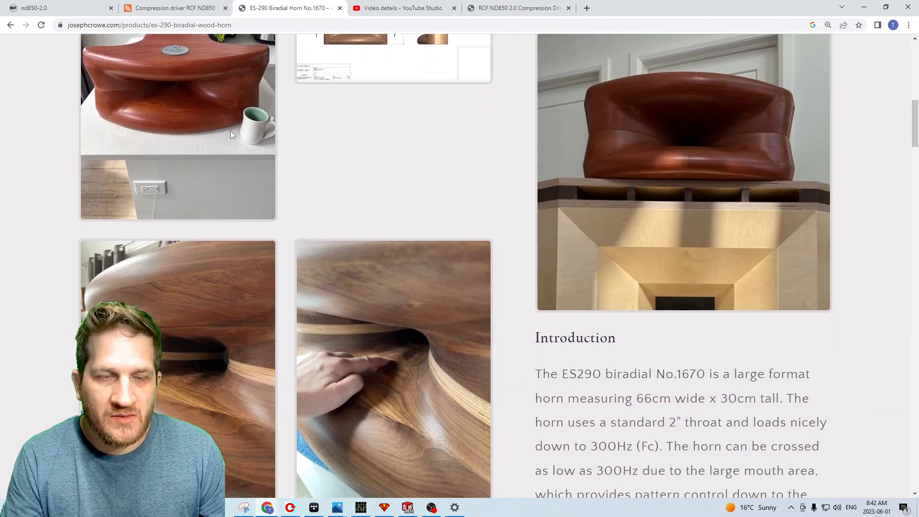
{"action": "scroll", "scroll_direction": "down", "scroll_amount": 3}
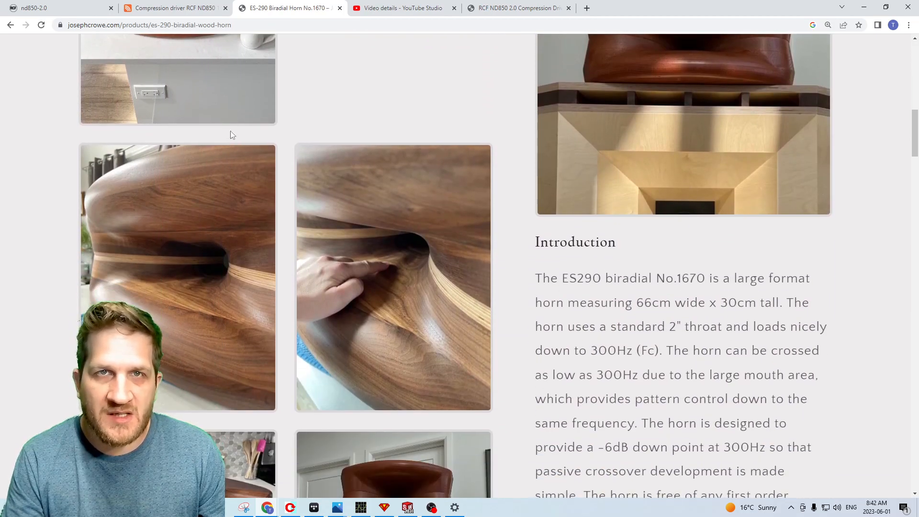
{"action": "mouse_move", "coordinate": [273, 183]}
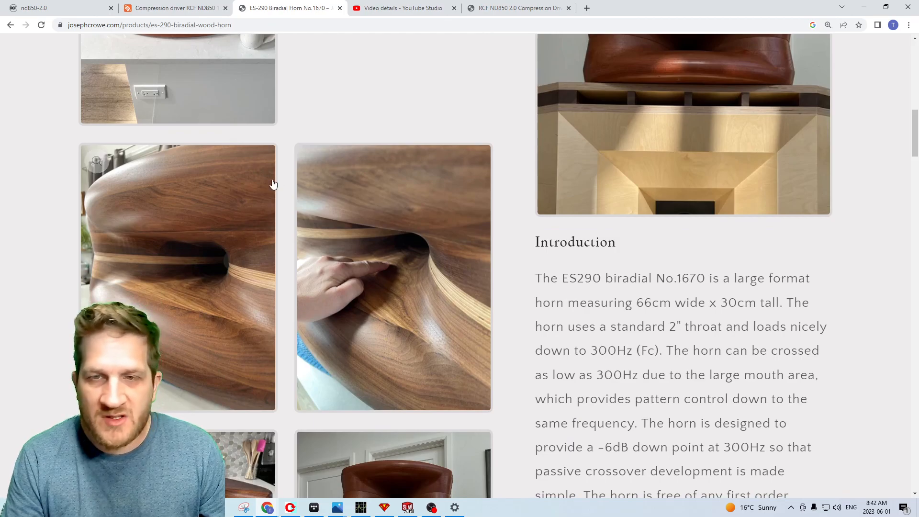
{"action": "scroll", "scroll_direction": "down", "scroll_amount": 3}
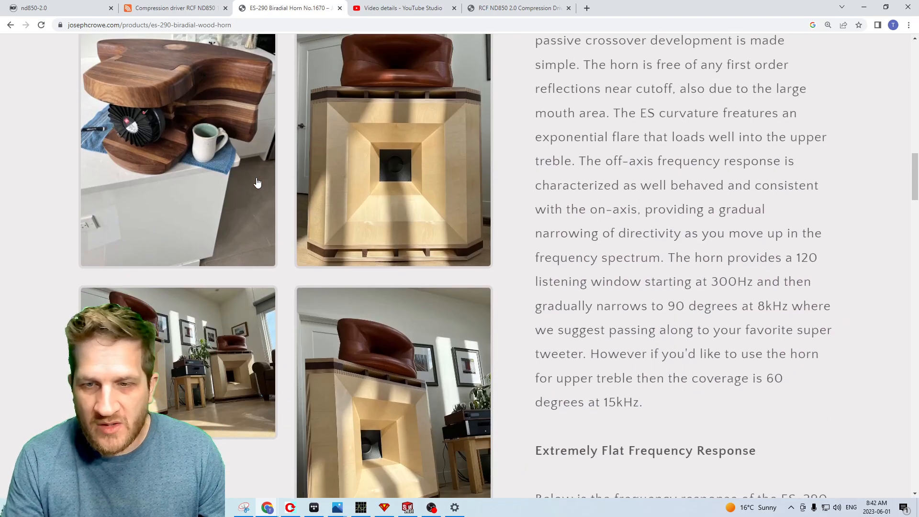
{"action": "scroll", "scroll_direction": "down", "scroll_amount": 3}
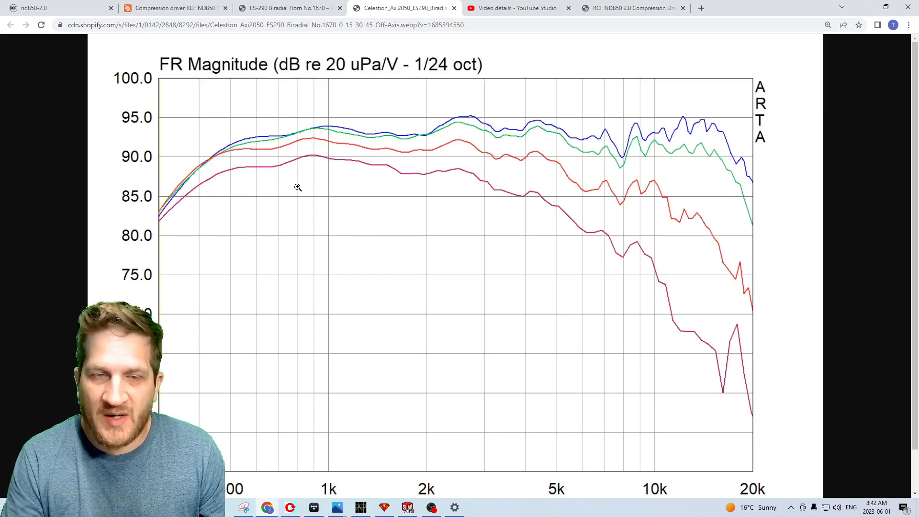
Examine the Celestion off-axis FR image, then return to the ES-290 horn product page
{"action": "scroll", "scroll_direction": "down", "scroll_amount": 3}
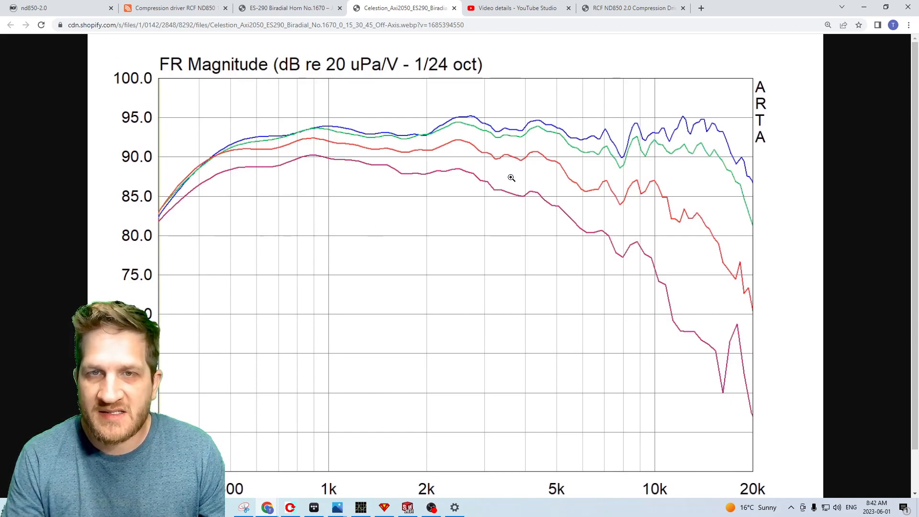
{"action": "mouse_move", "coordinate": [489, 163]}
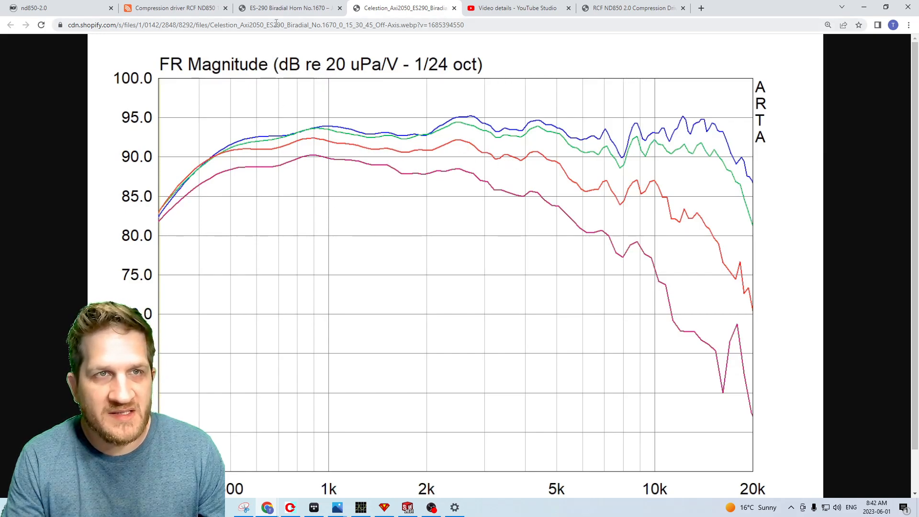
{"action": "left_click", "coordinate": [288, 8]}
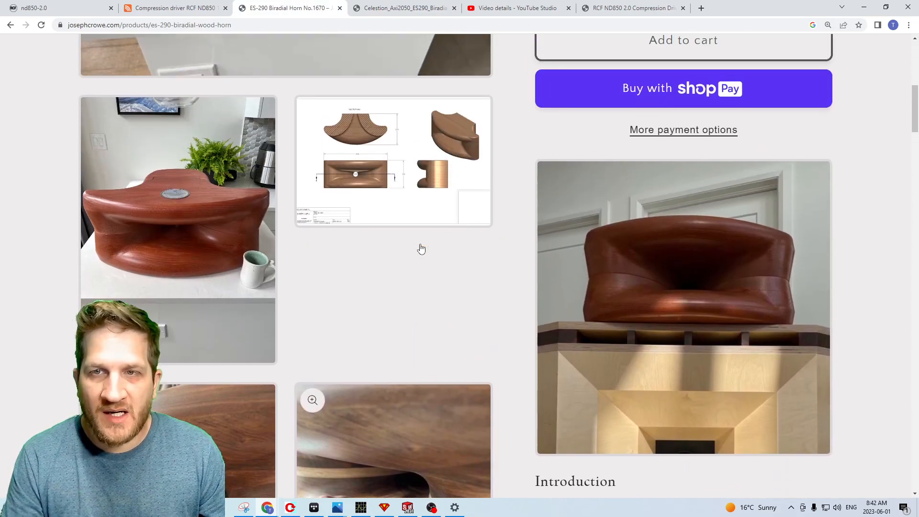
Return to the RCF ND850 2.0 blog post and scroll to its DATS impedance sweep graph
{"action": "scroll", "scroll_direction": "up", "scroll_amount": 3}
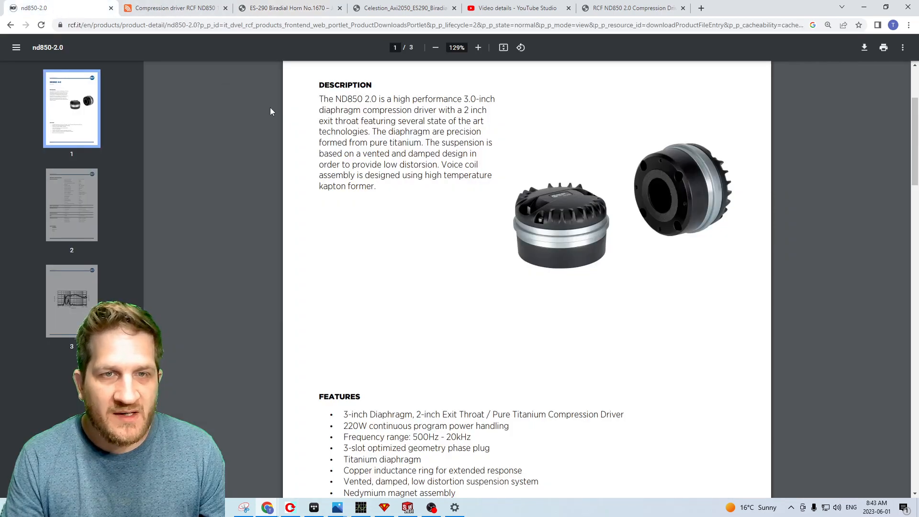
{"action": "left_click", "coordinate": [287, 8]}
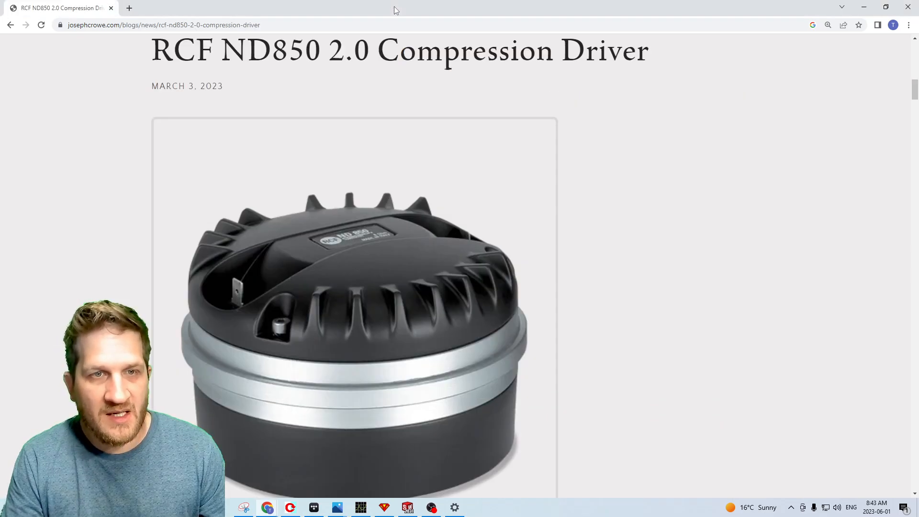
{"action": "scroll", "scroll_direction": "down", "scroll_amount": 3}
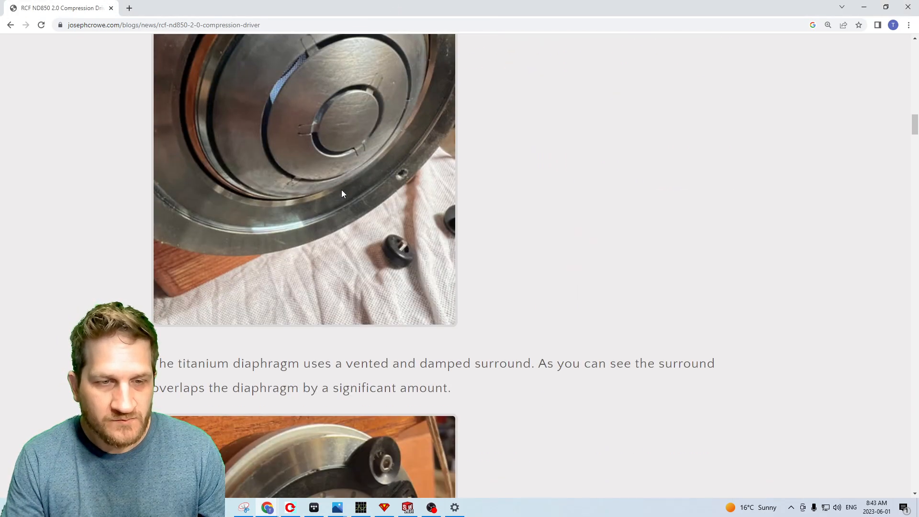
{"action": "scroll", "scroll_direction": "down", "scroll_amount": 3}
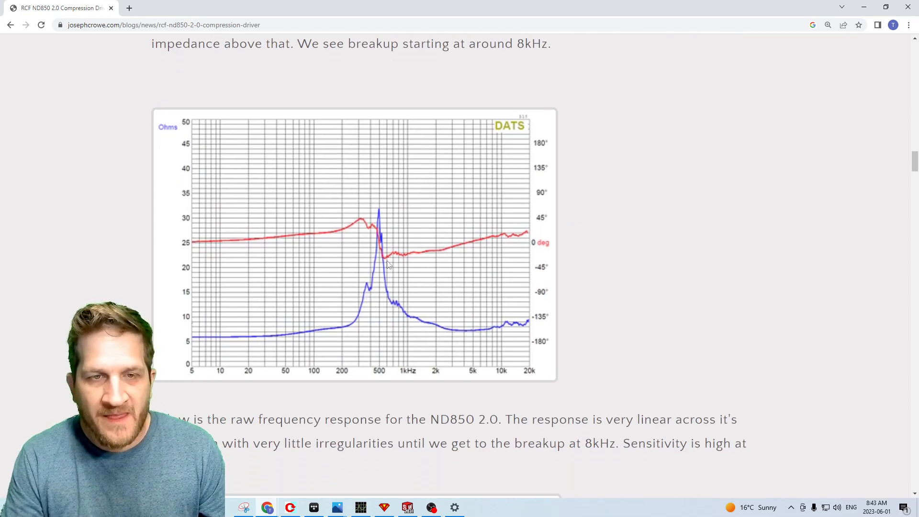
{"action": "mouse_move", "coordinate": [391, 279]}
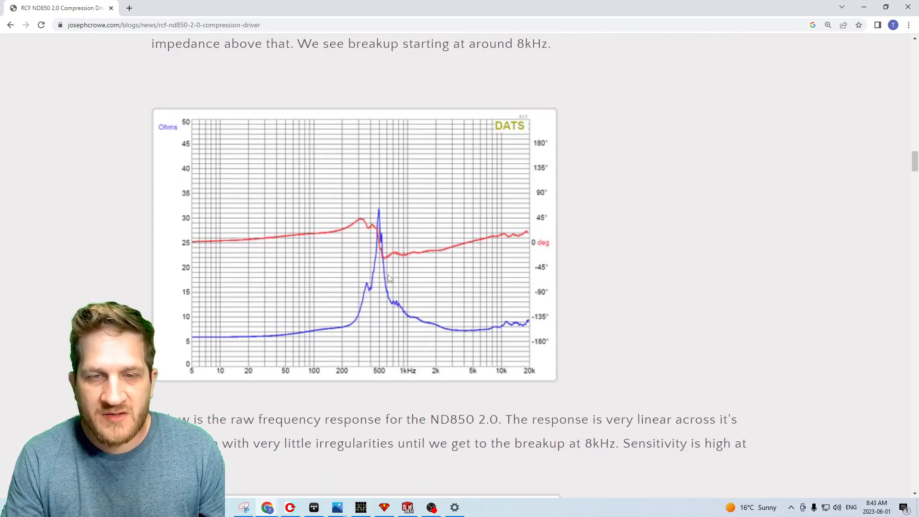
{"action": "mouse_move", "coordinate": [408, 314]}
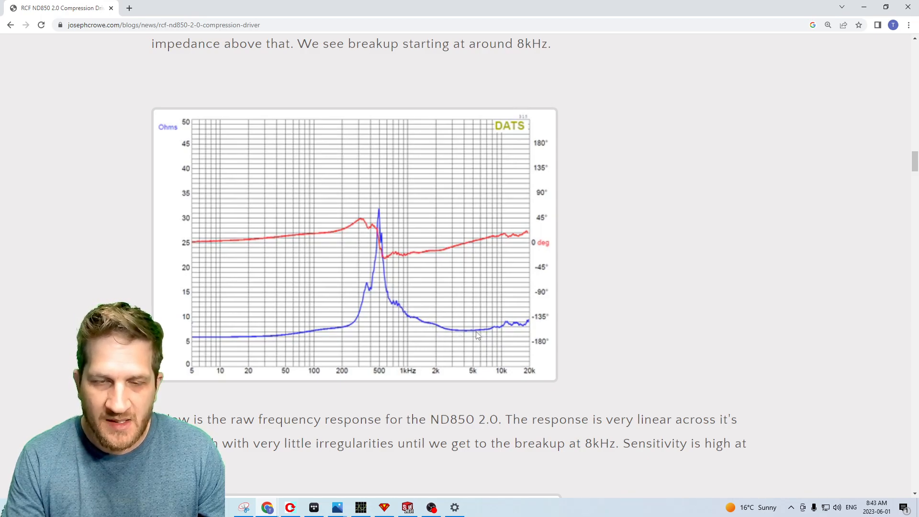
{"action": "mouse_move", "coordinate": [485, 338]}
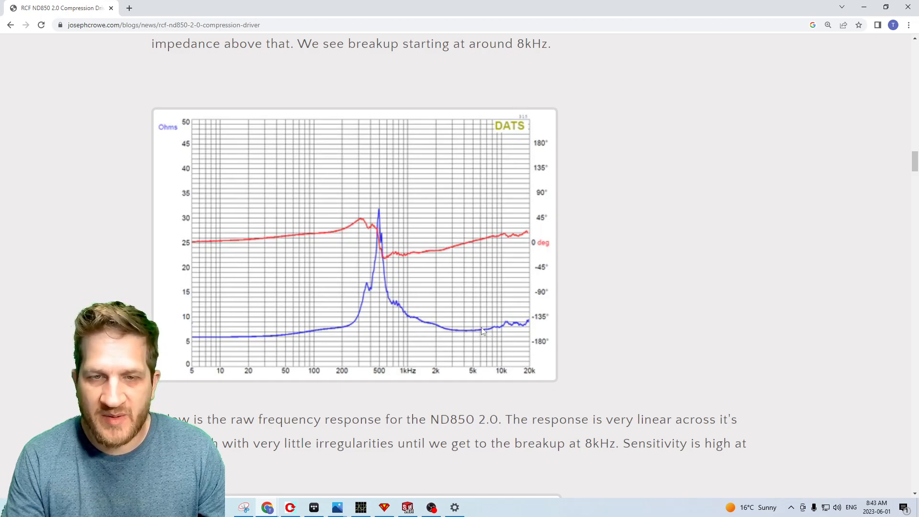
{"action": "mouse_move", "coordinate": [516, 296]}
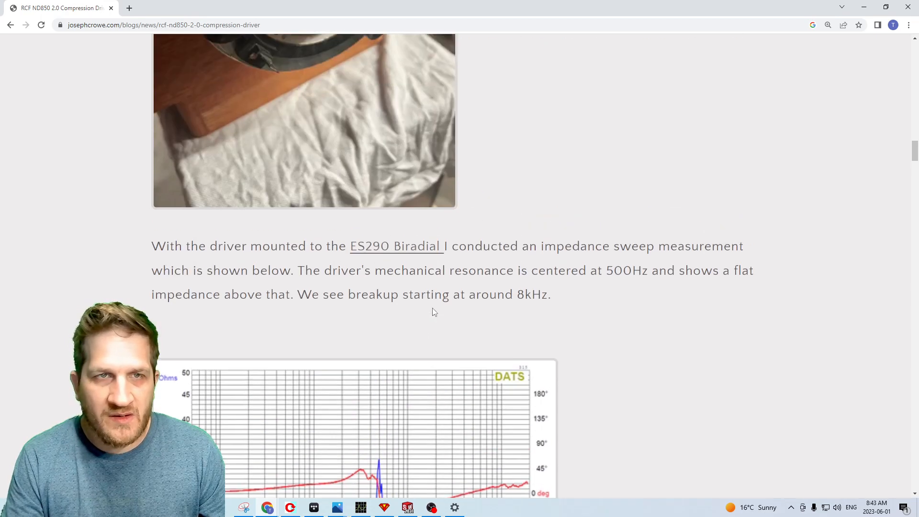
Read the blog post's copper shorting ring and phase plug paragraphs with the close-up photo
{"action": "scroll", "scroll_direction": "up", "scroll_amount": 3}
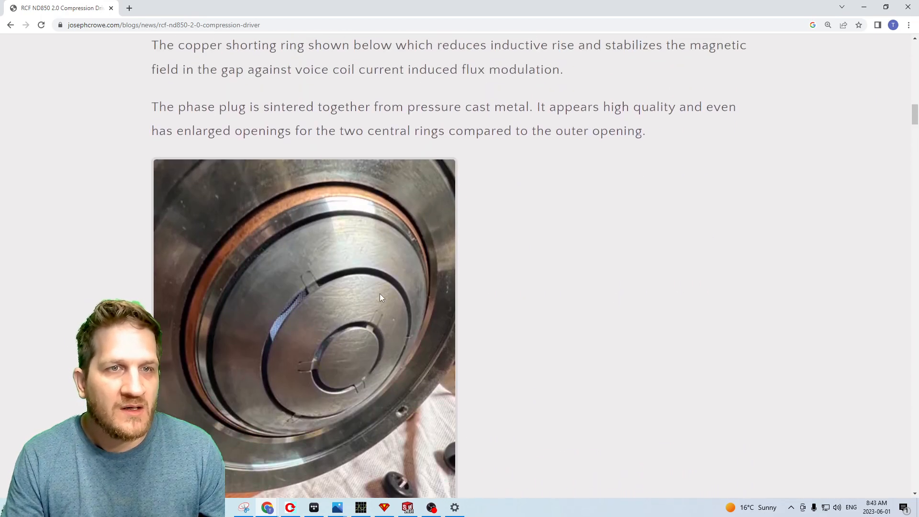
{"action": "scroll", "scroll_direction": "down", "scroll_amount": 3}
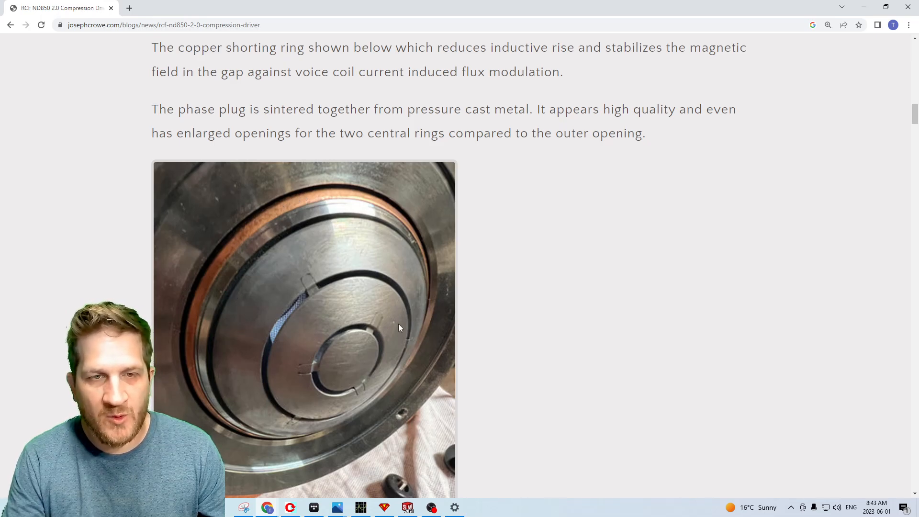
{"action": "mouse_move", "coordinate": [314, 291]}
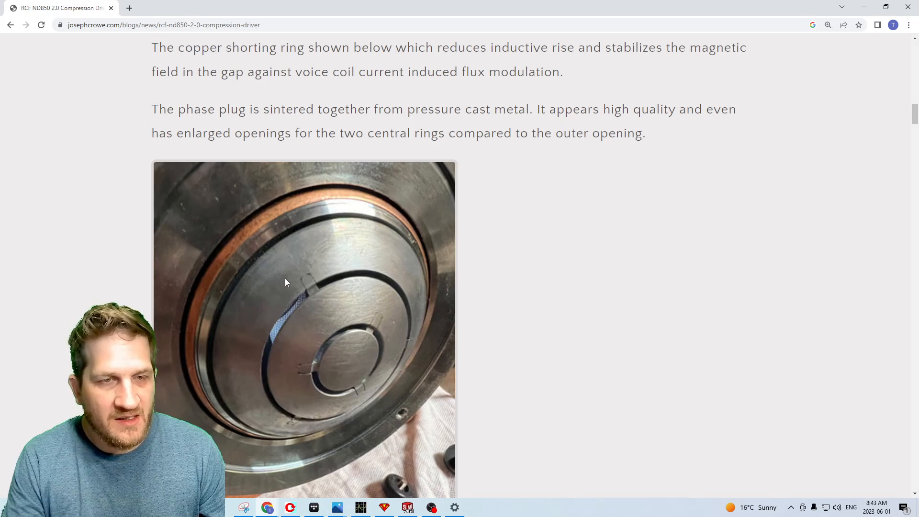
{"action": "scroll", "scroll_direction": "down", "scroll_amount": 3}
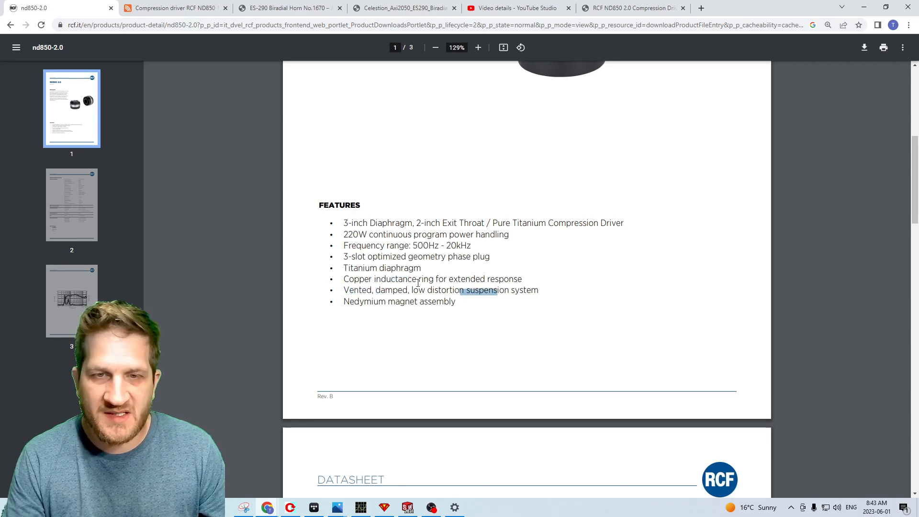
Review page 2 of the datasheet, then return to the blog post's vented diaphragm surround section
{"action": "scroll", "scroll_direction": "down", "scroll_amount": 3}
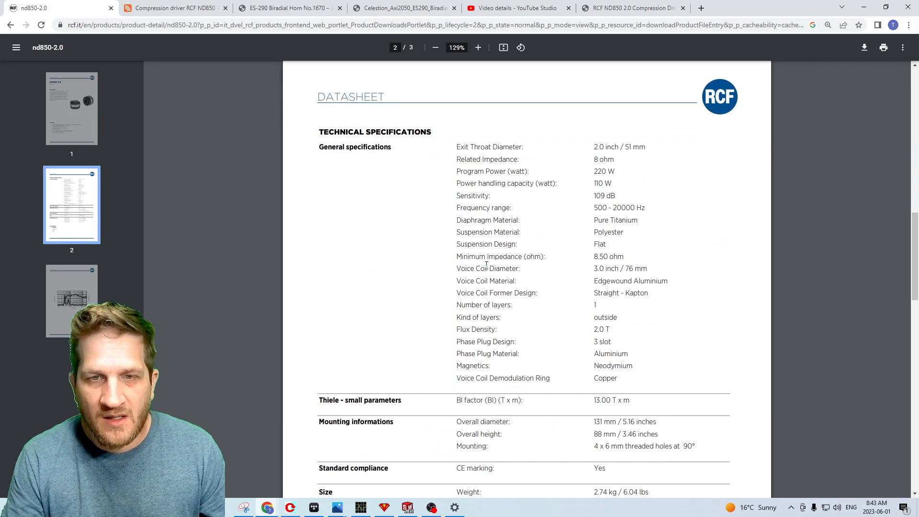
{"action": "double_click", "coordinate": [487, 232]}
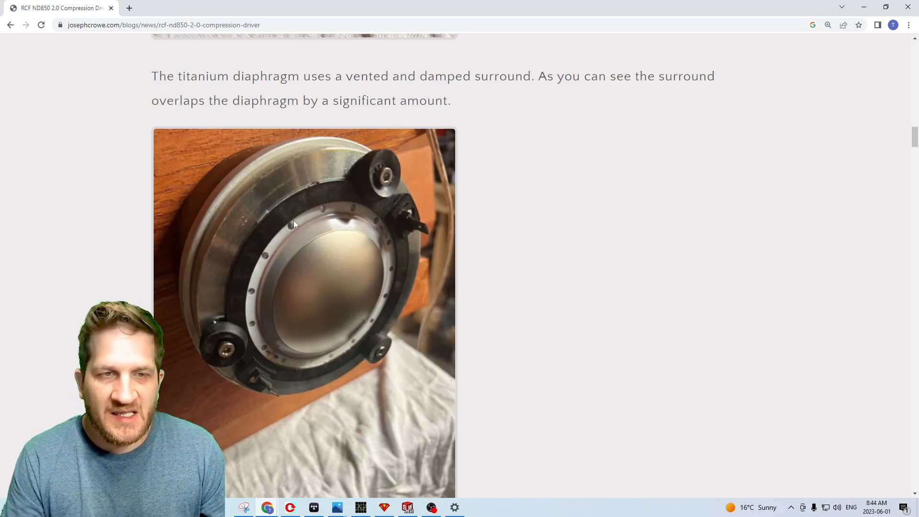
{"action": "mouse_move", "coordinate": [286, 237]}
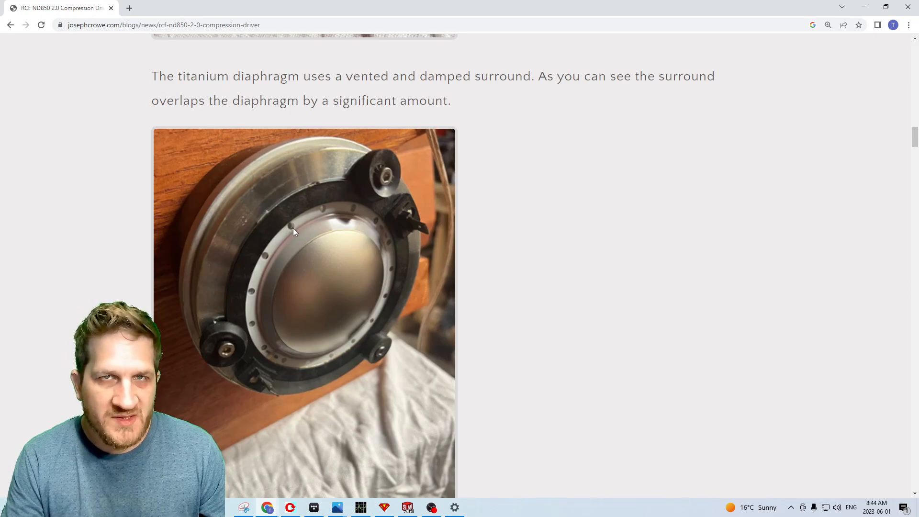
{"action": "mouse_move", "coordinate": [283, 238]}
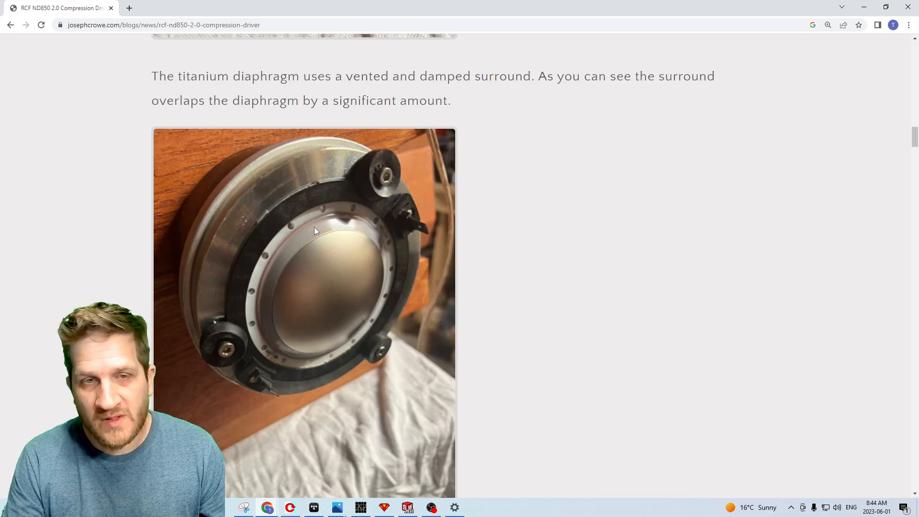
{"action": "mouse_move", "coordinate": [311, 243]}
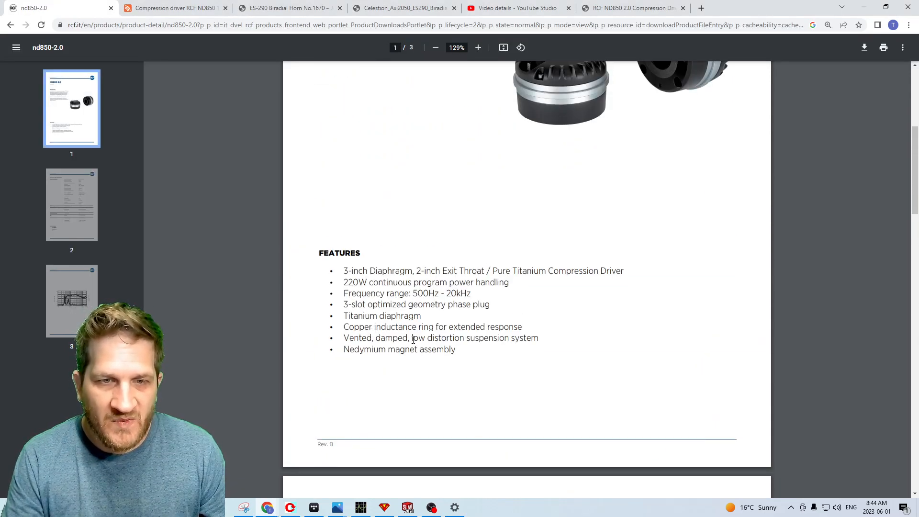
{"action": "left_click_drag", "start_coordinate": [412, 338], "coordinate": [538, 338]}
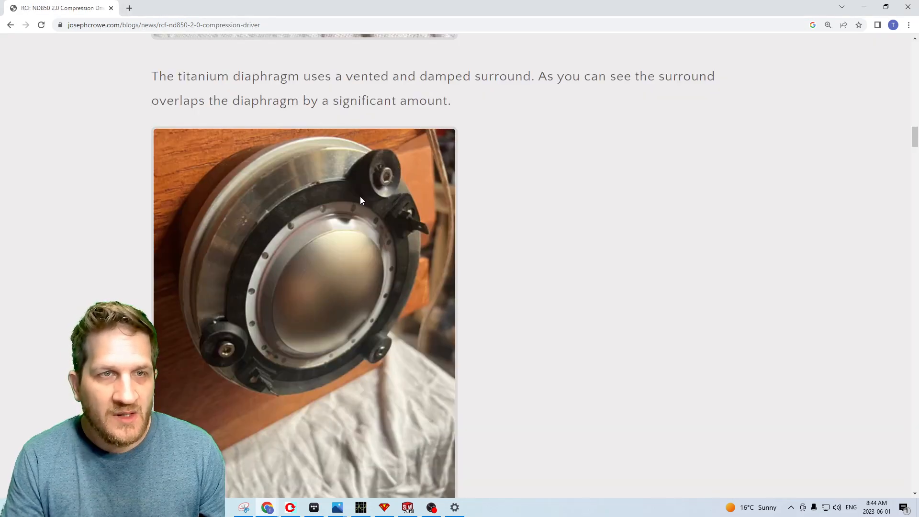
Scroll past the phase plug and impedance graphs and open the raw frequency response graph full-size
{"action": "scroll", "scroll_direction": "down", "scroll_amount": 3}
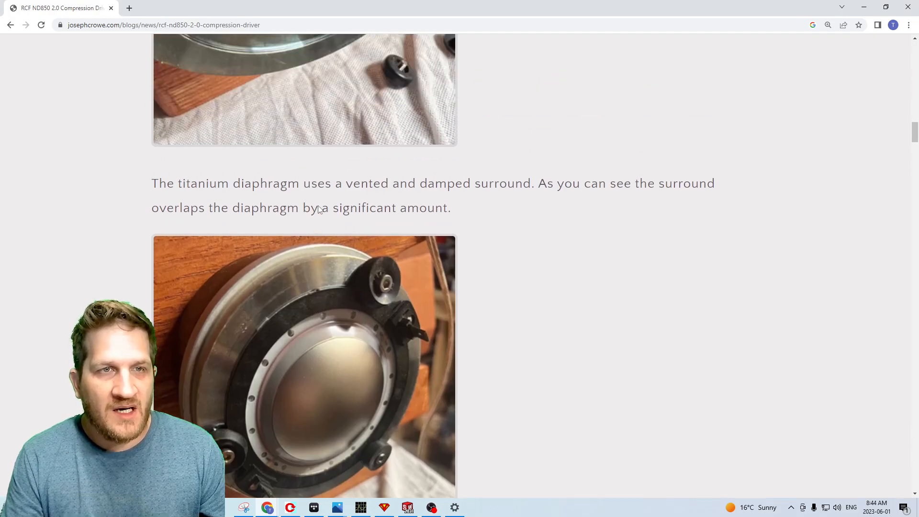
{"action": "scroll", "scroll_direction": "down", "scroll_amount": 3}
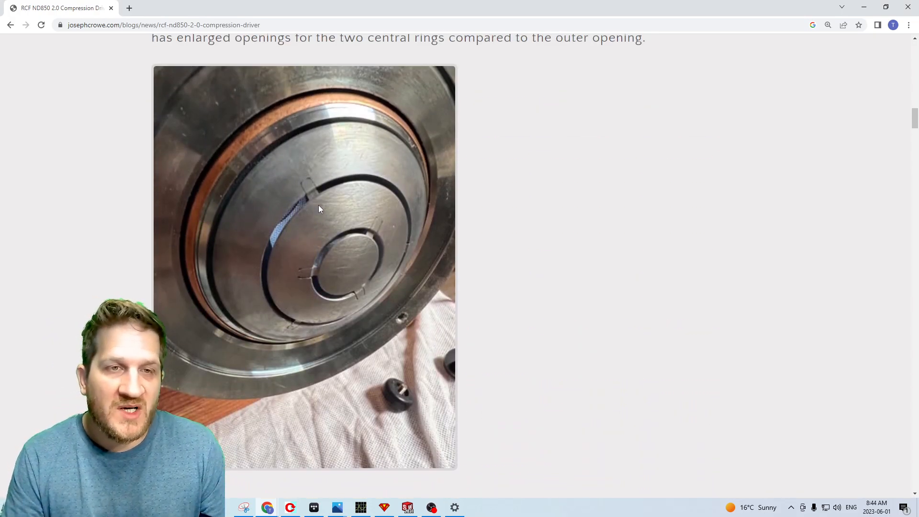
{"action": "scroll", "scroll_direction": "down", "scroll_amount": 3}
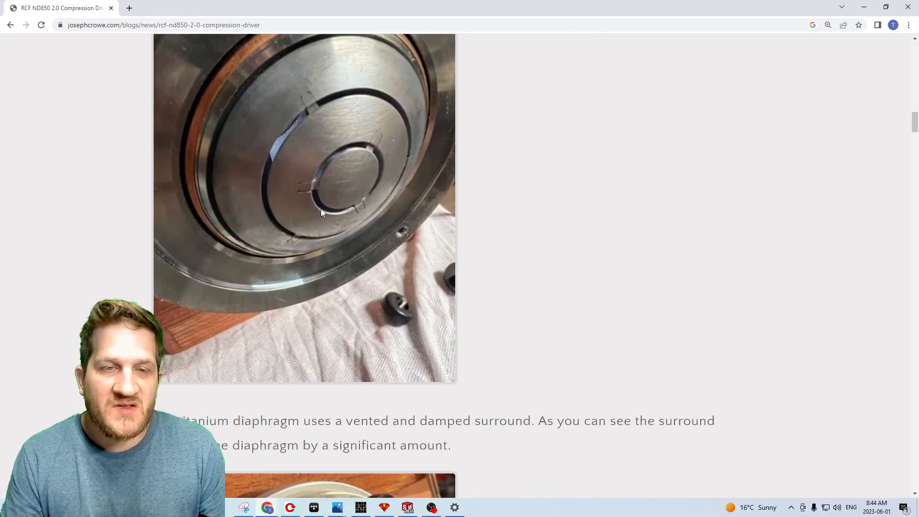
{"action": "scroll", "scroll_direction": "down", "scroll_amount": 3}
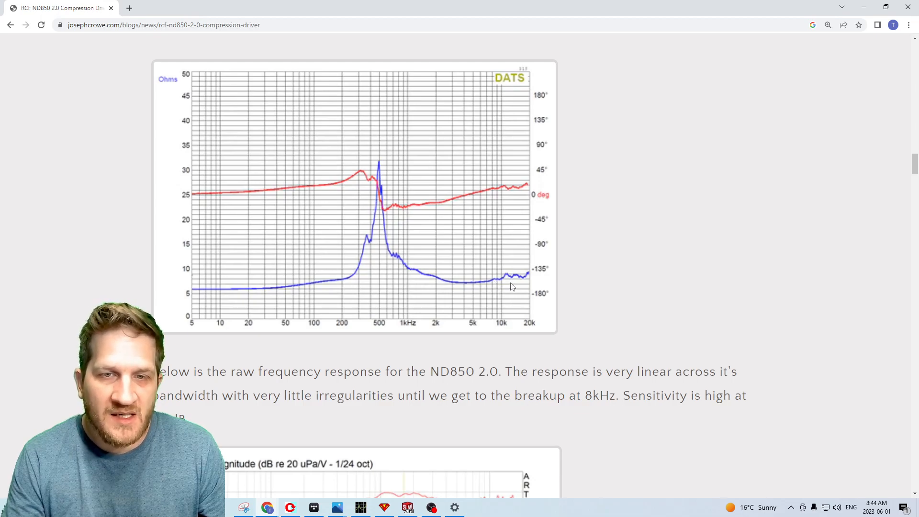
{"action": "scroll", "scroll_direction": "down", "scroll_amount": 3}
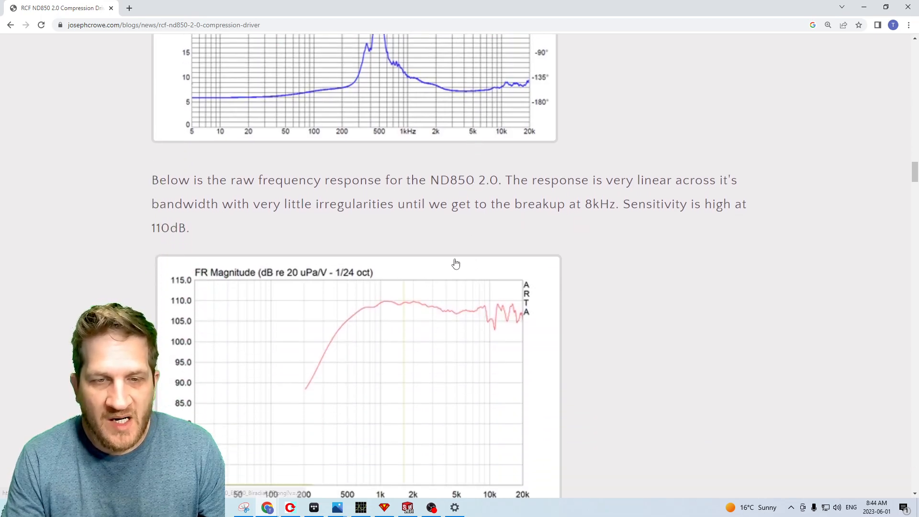
{"action": "left_click", "coordinate": [357, 381]}
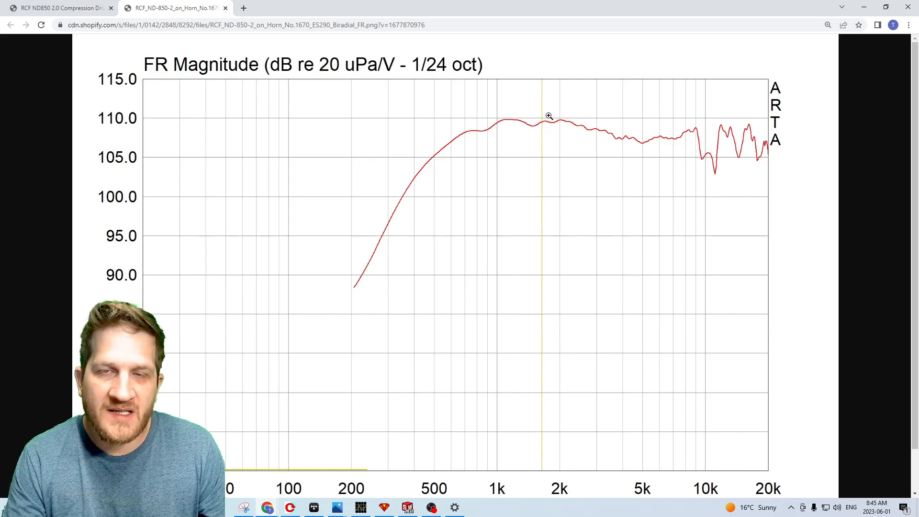
{"action": "mouse_move", "coordinate": [600, 139]}
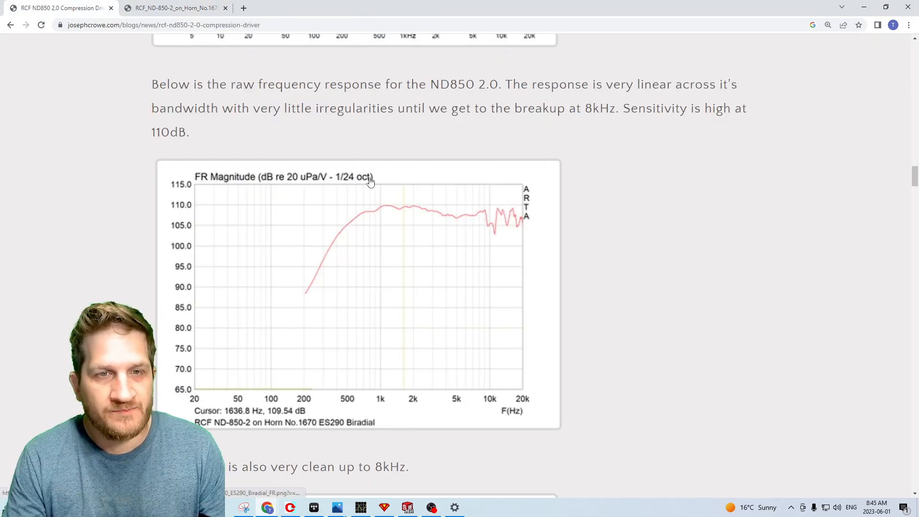
Read through the burst decay and cumulative spectral decay graphs
{"action": "scroll", "scroll_direction": "down", "scroll_amount": 3}
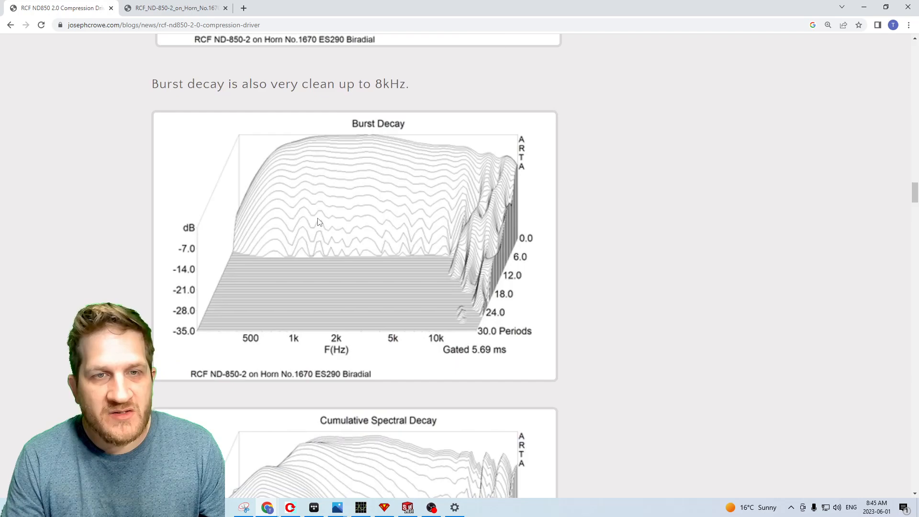
{"action": "scroll", "scroll_direction": "down", "scroll_amount": 3}
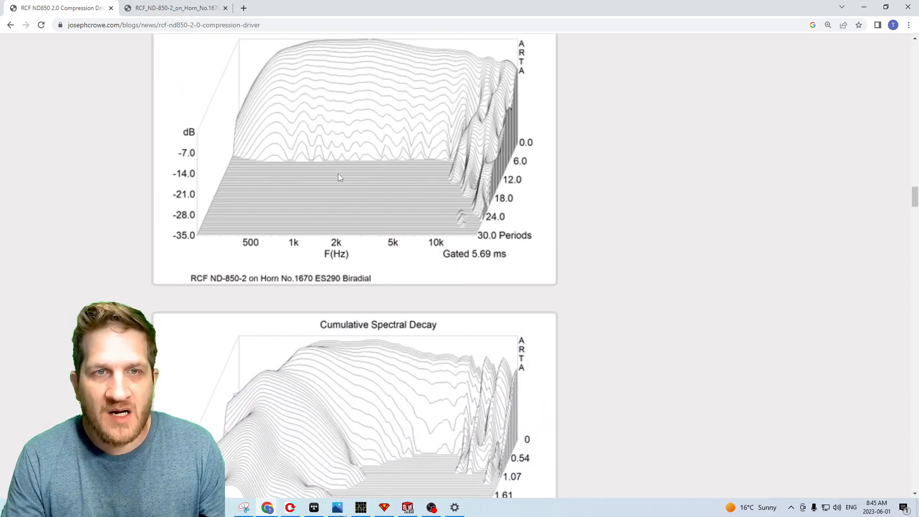
{"action": "scroll", "scroll_direction": "down", "scroll_amount": 3}
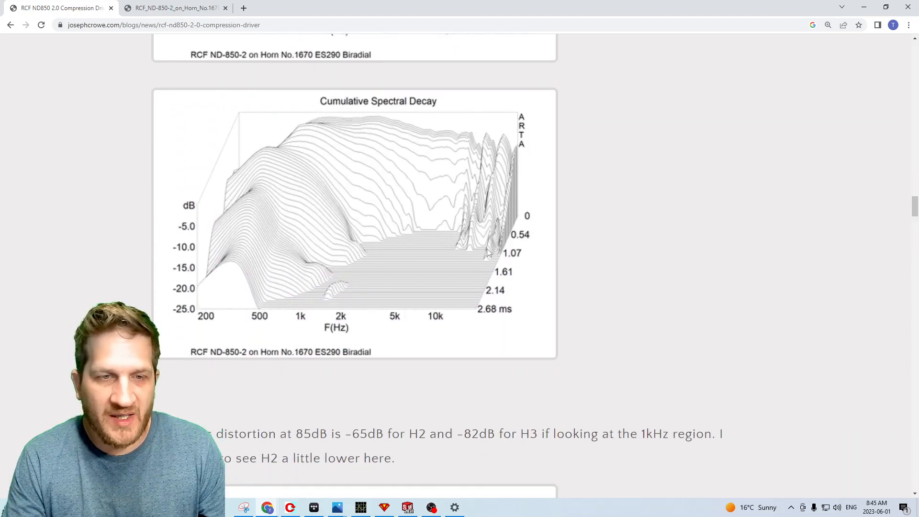
{"action": "scroll", "scroll_direction": "down", "scroll_amount": 3}
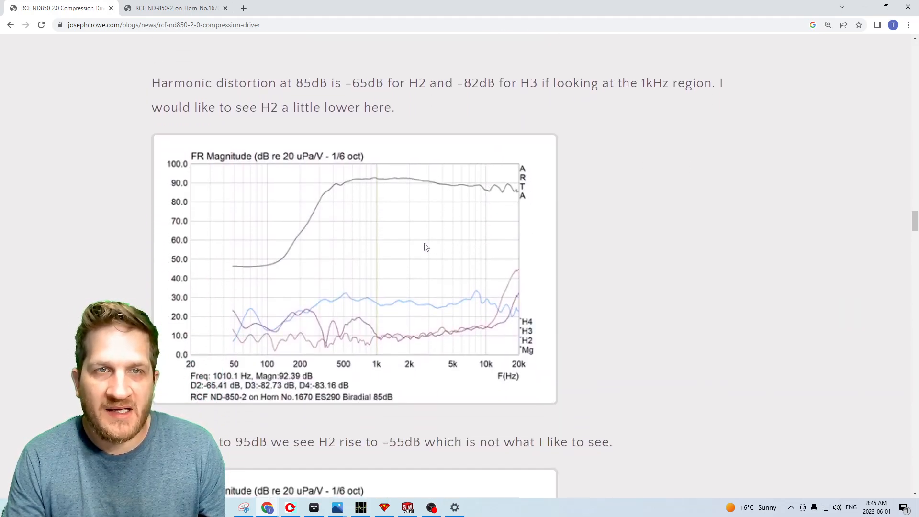
Continue past the harmonic distortion results to the IMD at 85 dB spectrum
{"action": "scroll", "scroll_direction": "down", "scroll_amount": 3}
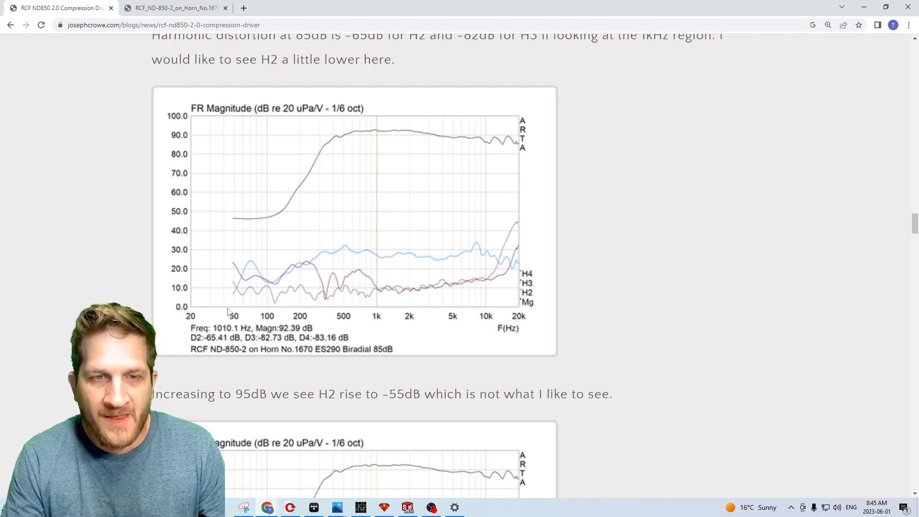
{"action": "scroll", "scroll_direction": "down", "scroll_amount": 3}
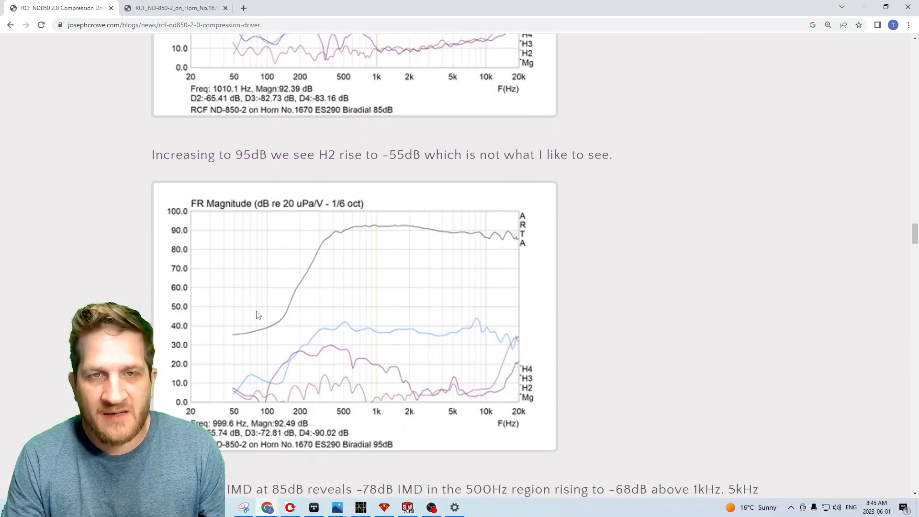
{"action": "scroll", "scroll_direction": "down", "scroll_amount": 3}
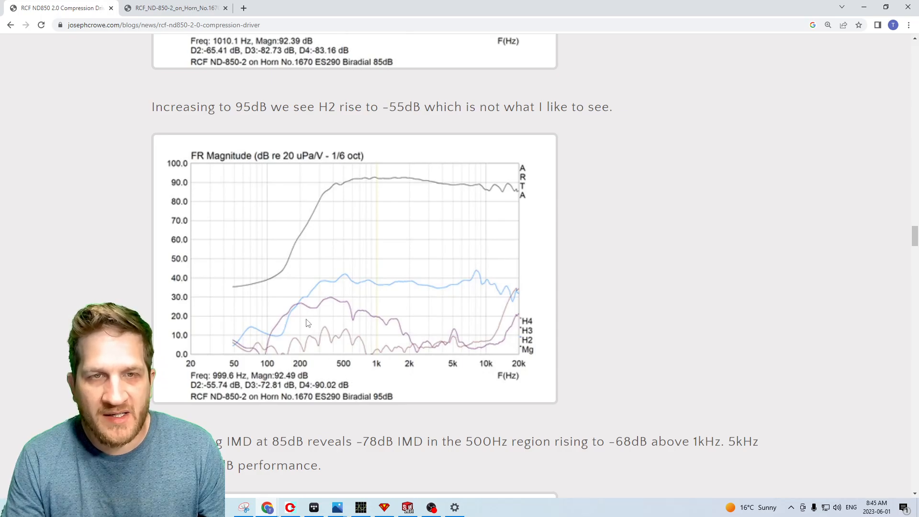
{"action": "scroll", "scroll_direction": "down", "scroll_amount": 3}
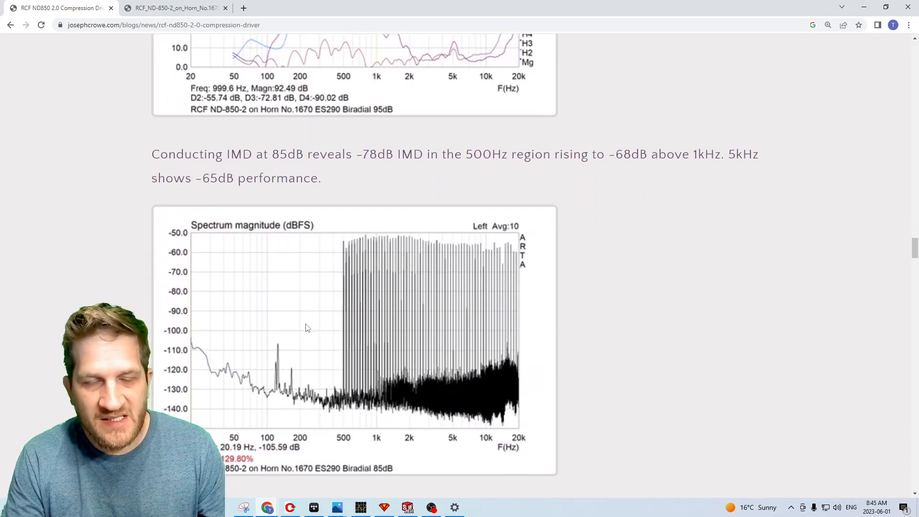
{"action": "mouse_move", "coordinate": [386, 351]}
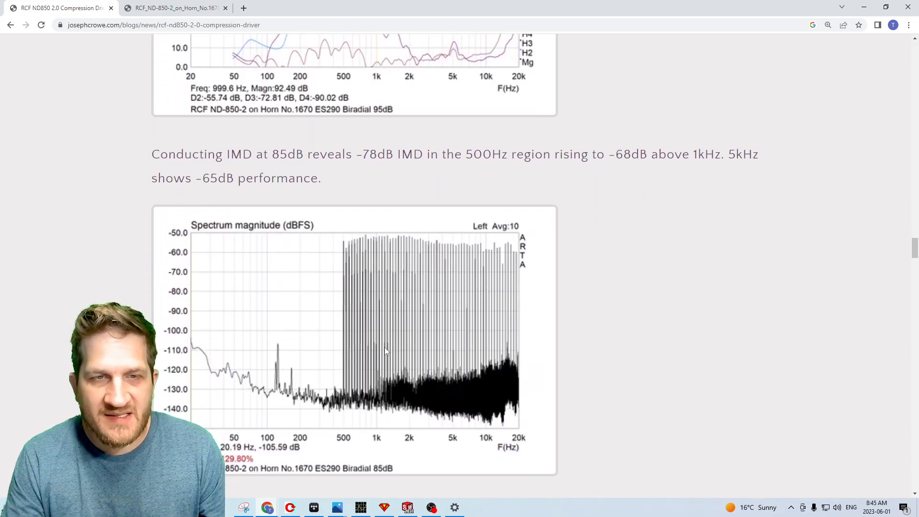
Highlight the -78dB IMD figure in the text, then move down to the 95 dB IMD spectrum
{"action": "double_click", "coordinate": [375, 154]}
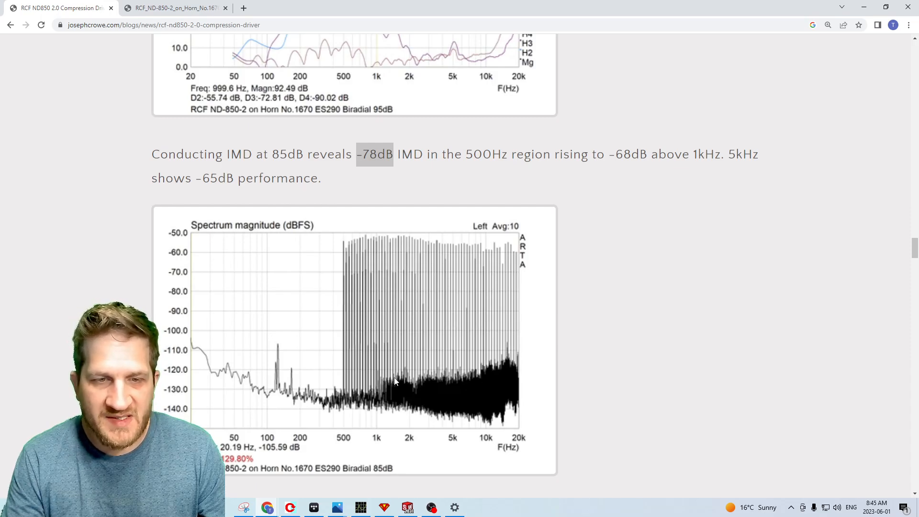
{"action": "mouse_move", "coordinate": [428, 382]}
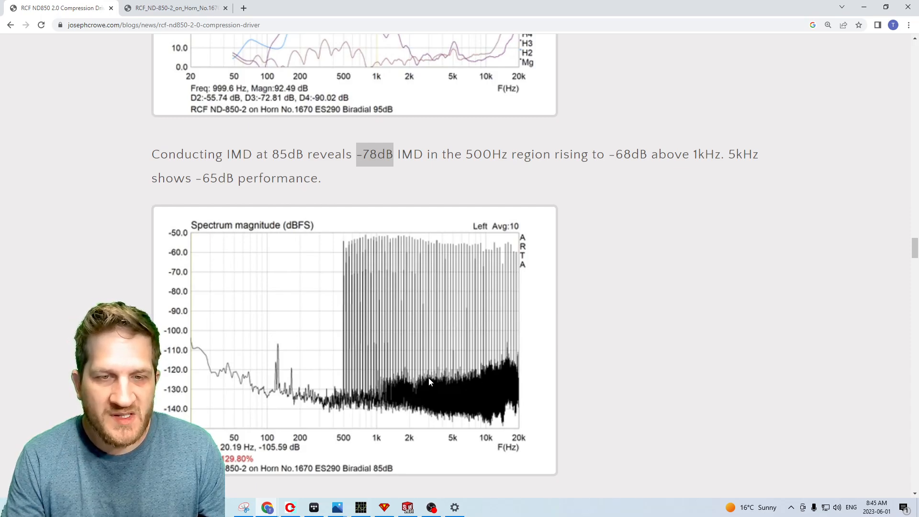
{"action": "mouse_move", "coordinate": [460, 375]}
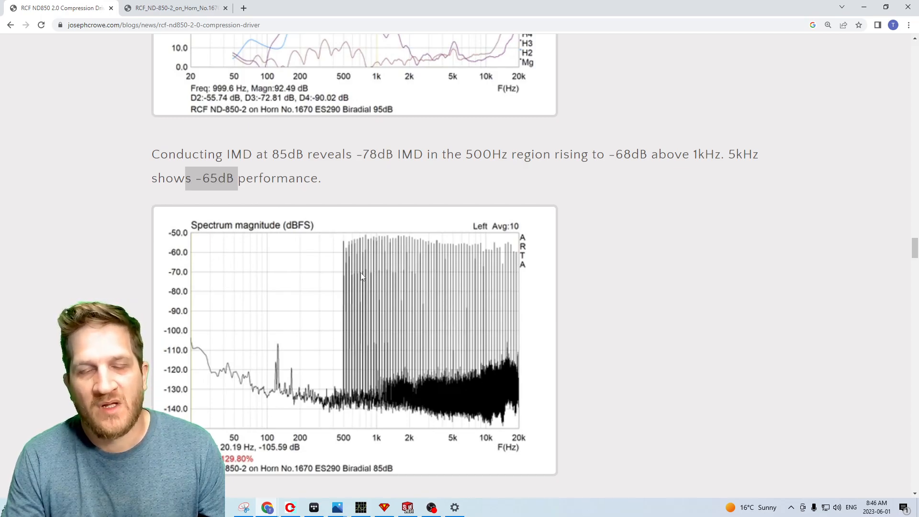
{"action": "scroll", "scroll_direction": "down", "scroll_amount": 3}
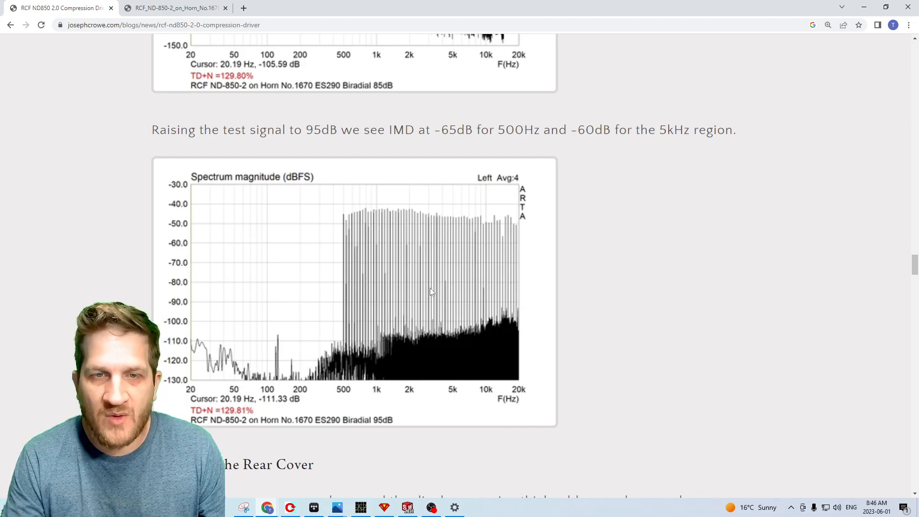
{"action": "mouse_move", "coordinate": [403, 296]}
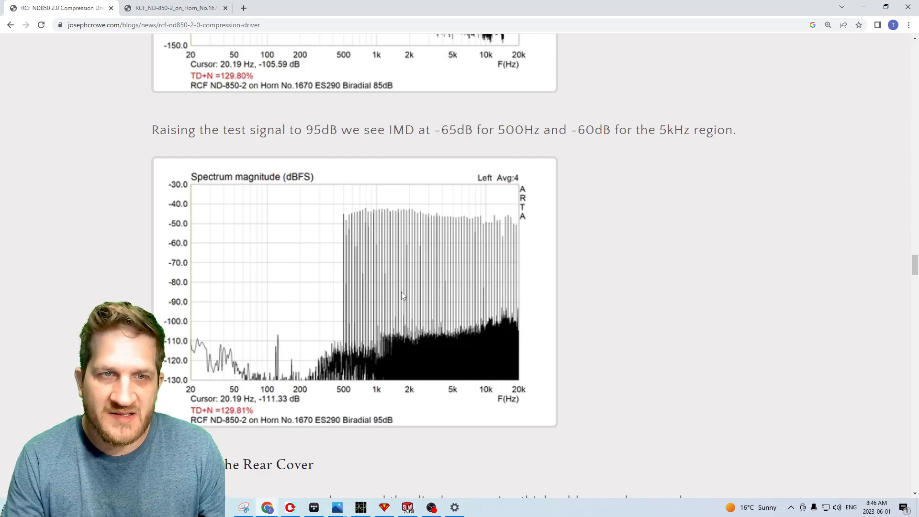
{"action": "mouse_move", "coordinate": [279, 268]}
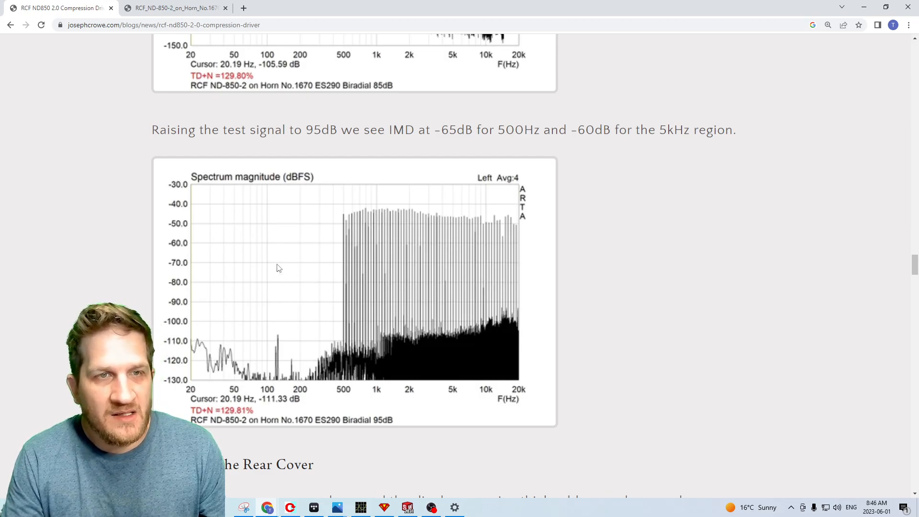
{"action": "scroll", "scroll_direction": "down", "scroll_amount": 3}
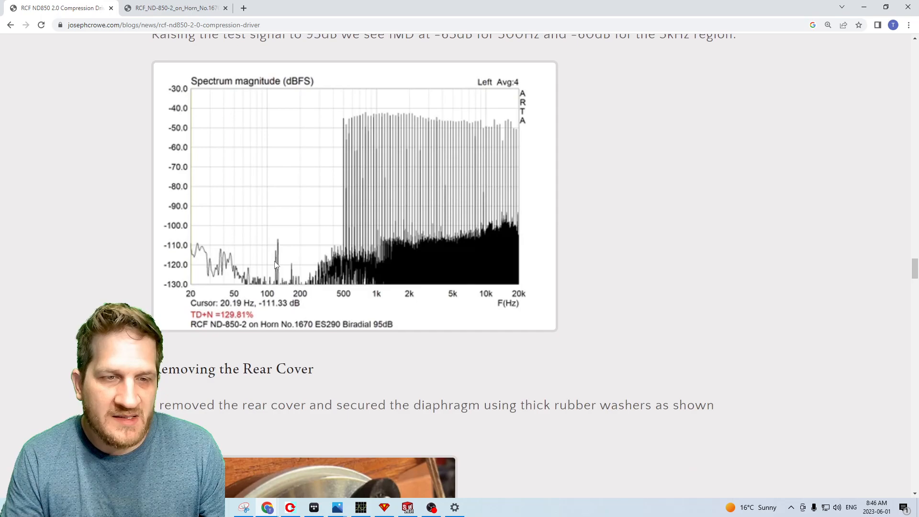
Scroll past the rear cover photo to the impedance sweep showing resonance dropping from 500Hz to 300Hz
{"action": "scroll", "scroll_direction": "down", "scroll_amount": 3}
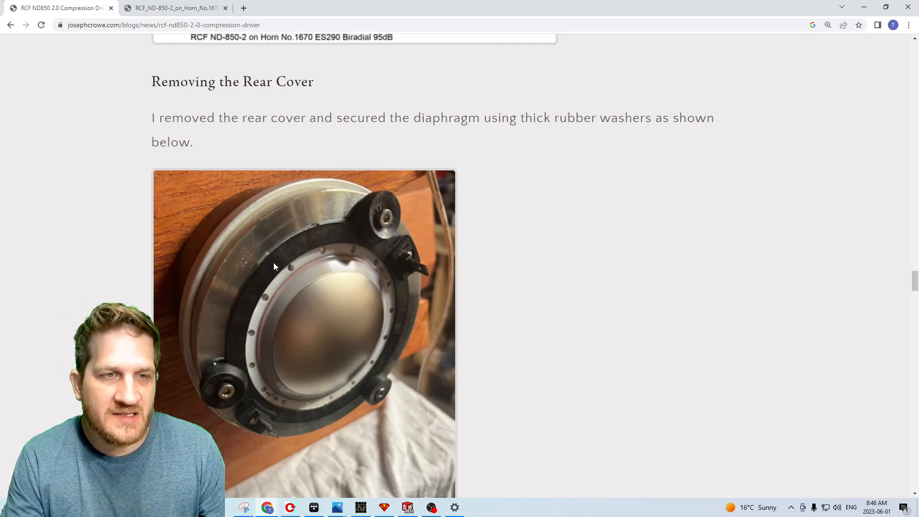
{"action": "scroll", "scroll_direction": "down", "scroll_amount": 3}
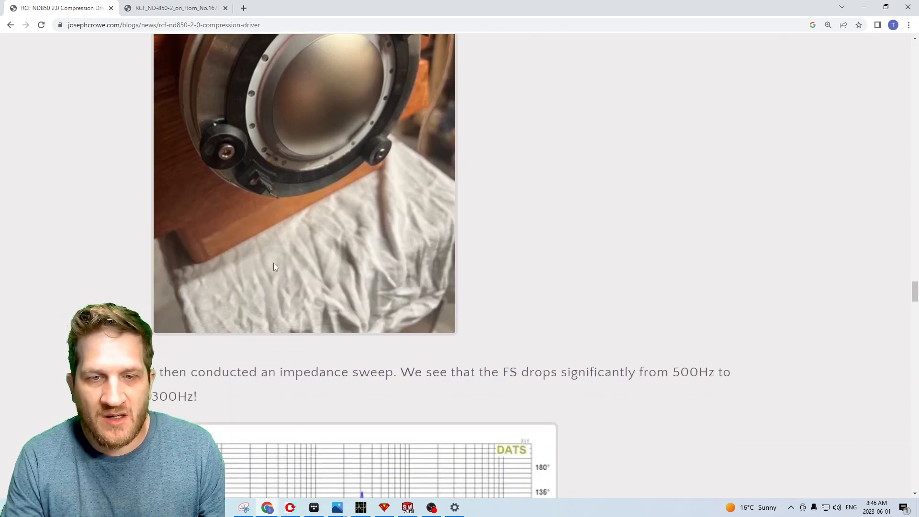
{"action": "scroll", "scroll_direction": "down", "scroll_amount": 3}
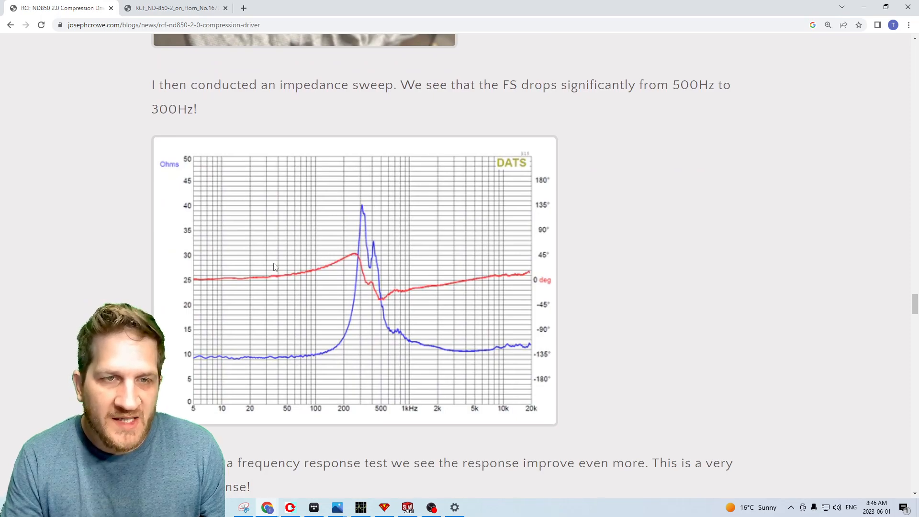
{"action": "mouse_move", "coordinate": [363, 228]}
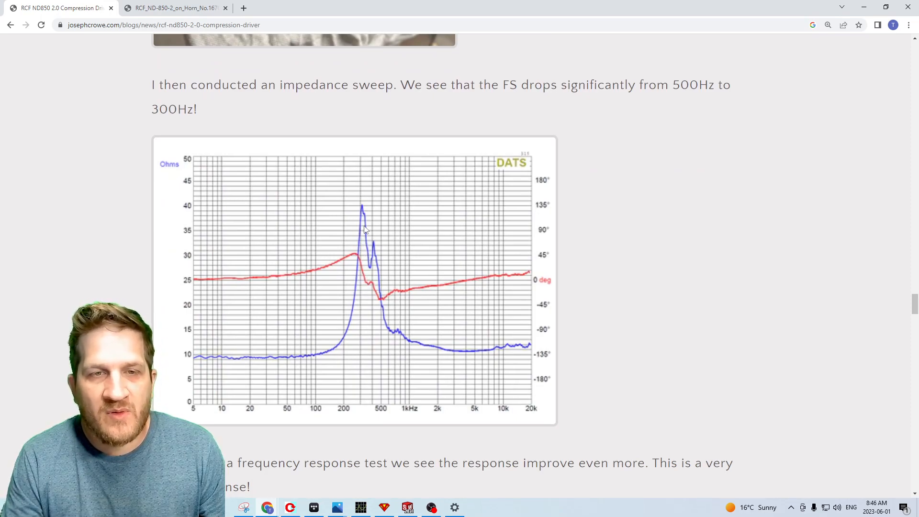
{"action": "mouse_move", "coordinate": [380, 218]}
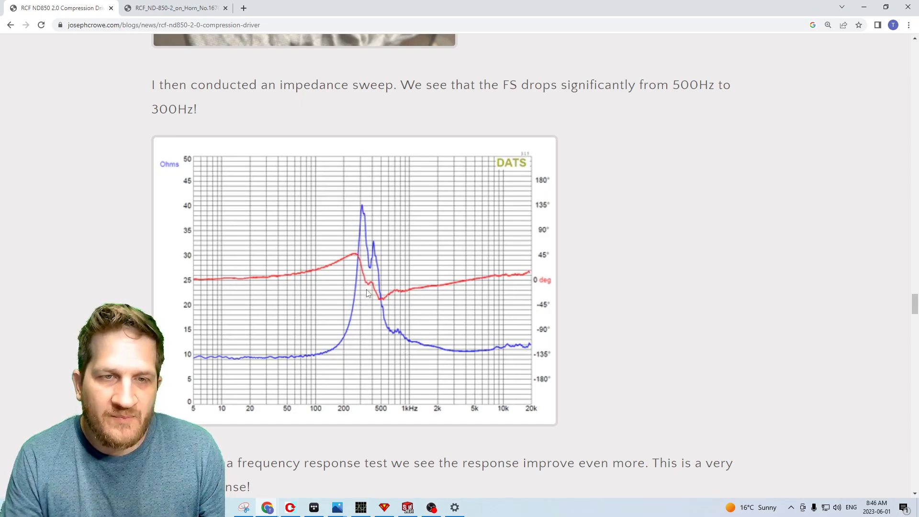
{"action": "mouse_move", "coordinate": [444, 352]}
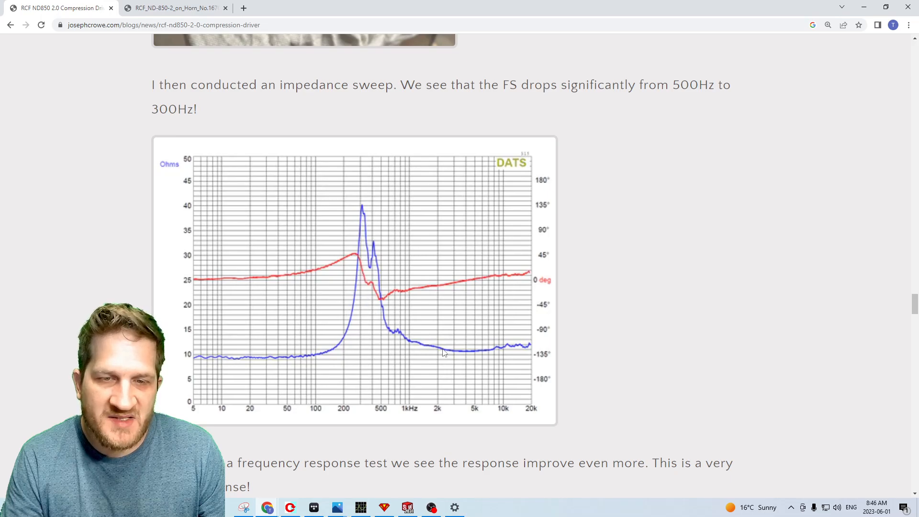
{"action": "mouse_move", "coordinate": [401, 334]}
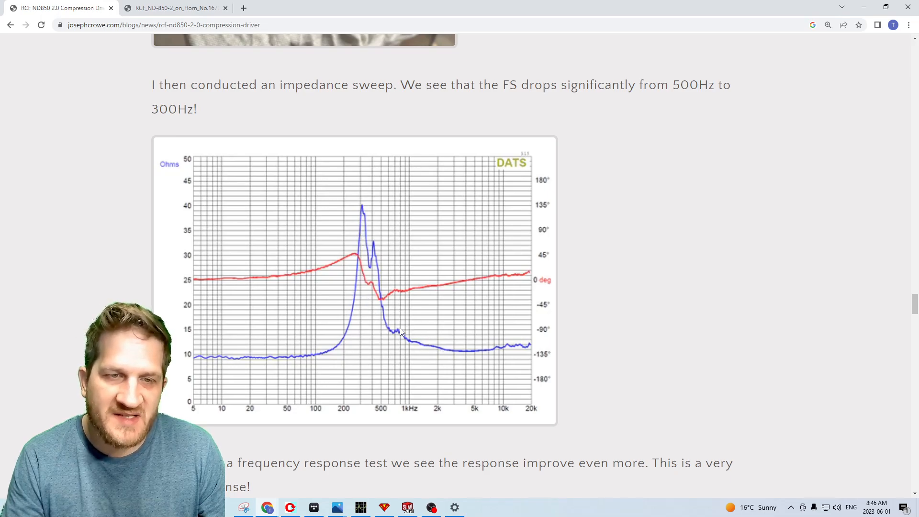
{"action": "mouse_move", "coordinate": [375, 249]}
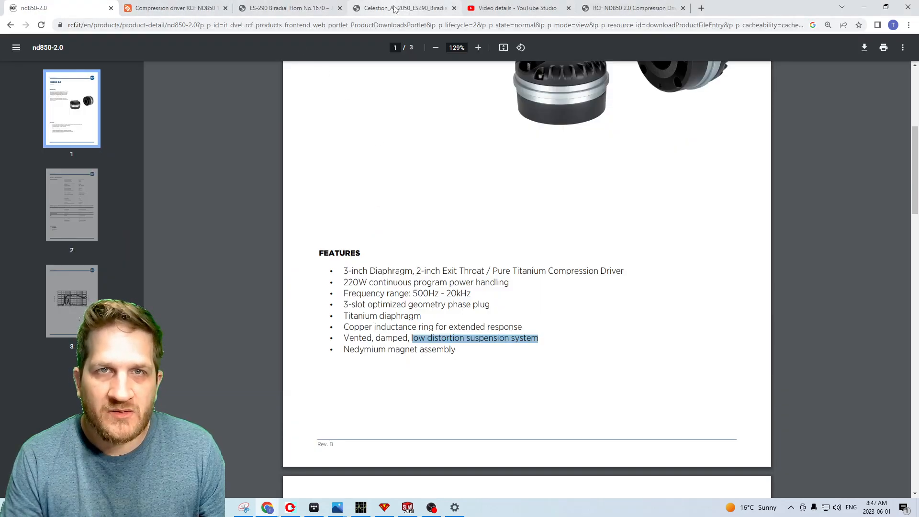
Glance at the Celestion off-axis graph, then scroll both blog copies to pair the cover-removed frequency response with the original burst decay graph
{"action": "left_click", "coordinate": [404, 8]}
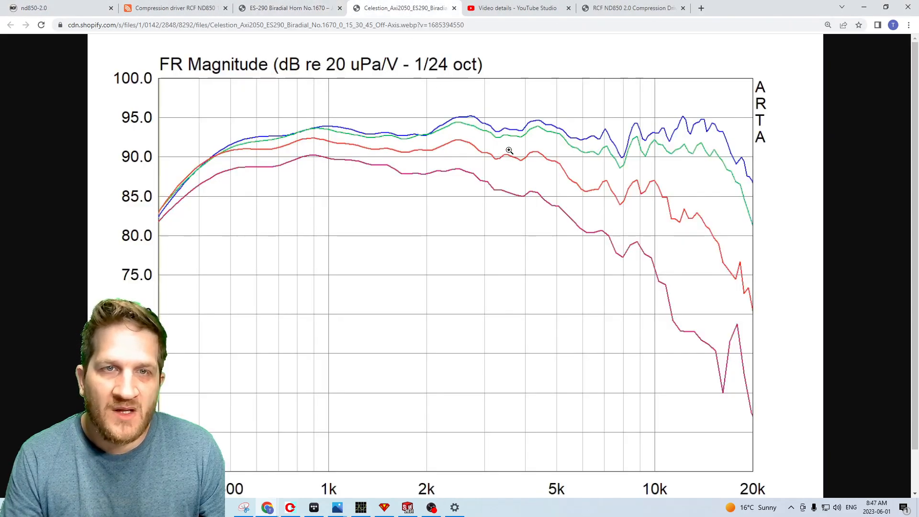
{"action": "left_click", "coordinate": [633, 7]}
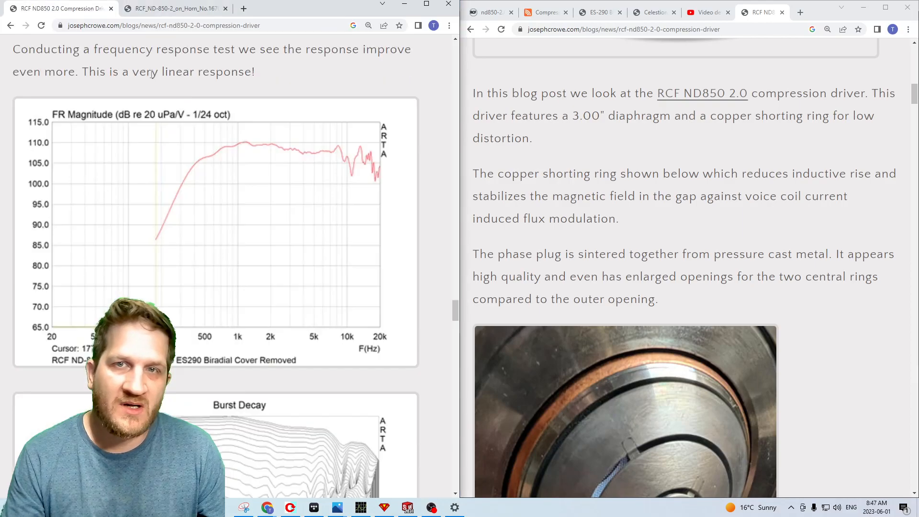
{"action": "scroll", "scroll_direction": "down", "scroll_amount": 3}
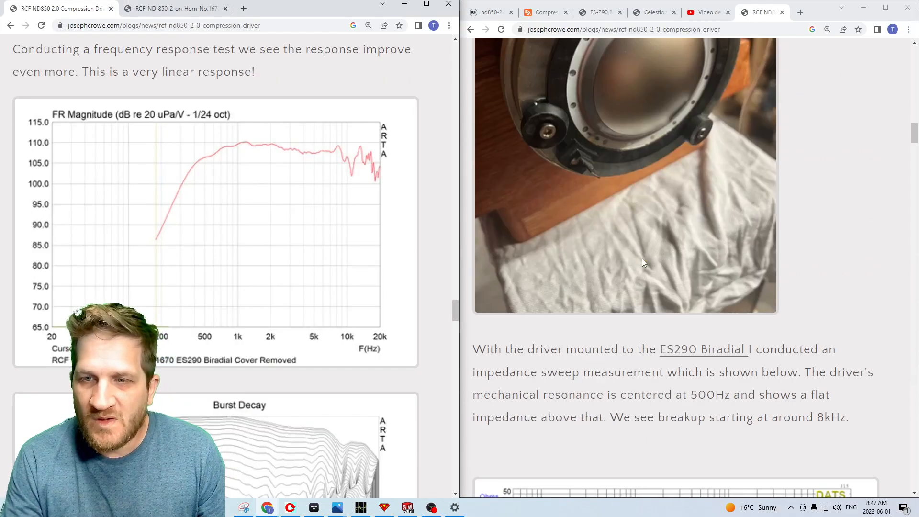
{"action": "scroll", "scroll_direction": "down", "scroll_amount": 3}
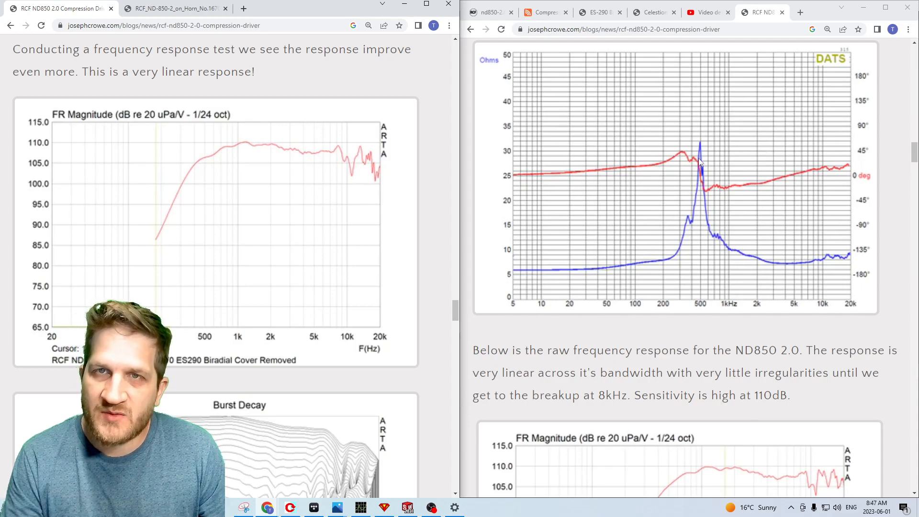
{"action": "scroll", "scroll_direction": "down", "scroll_amount": 3}
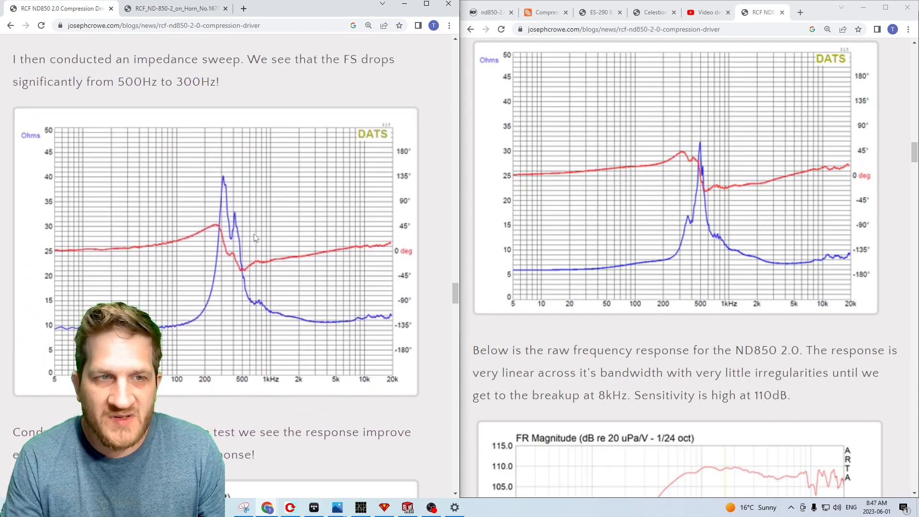
{"action": "mouse_move", "coordinate": [687, 240]}
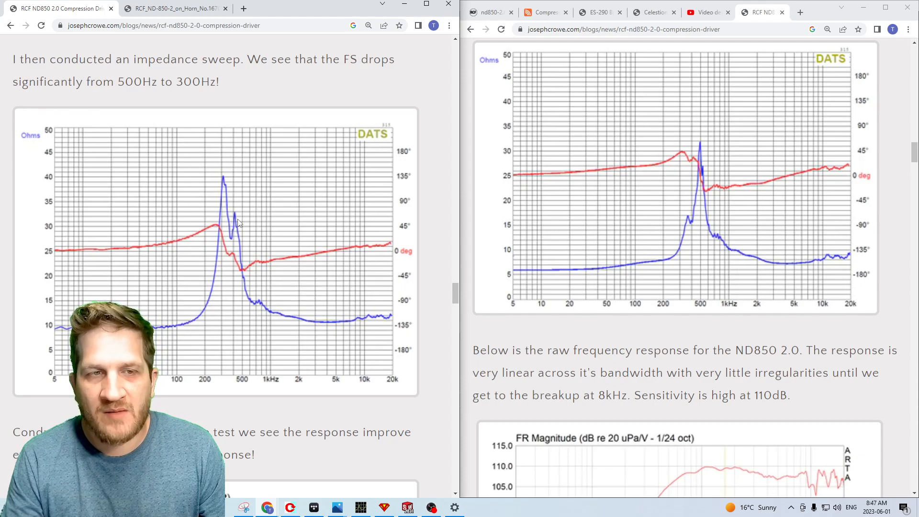
{"action": "mouse_move", "coordinate": [693, 149]}
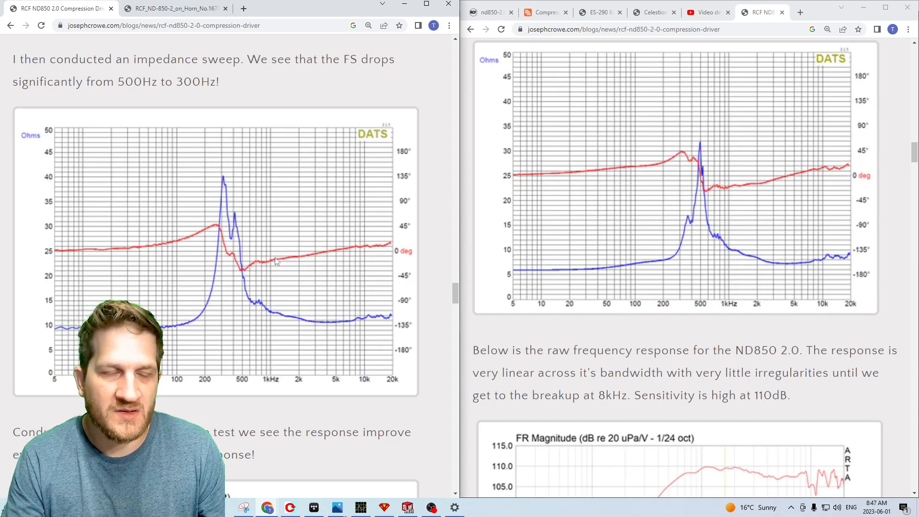
{"action": "scroll", "scroll_direction": "down", "scroll_amount": 3}
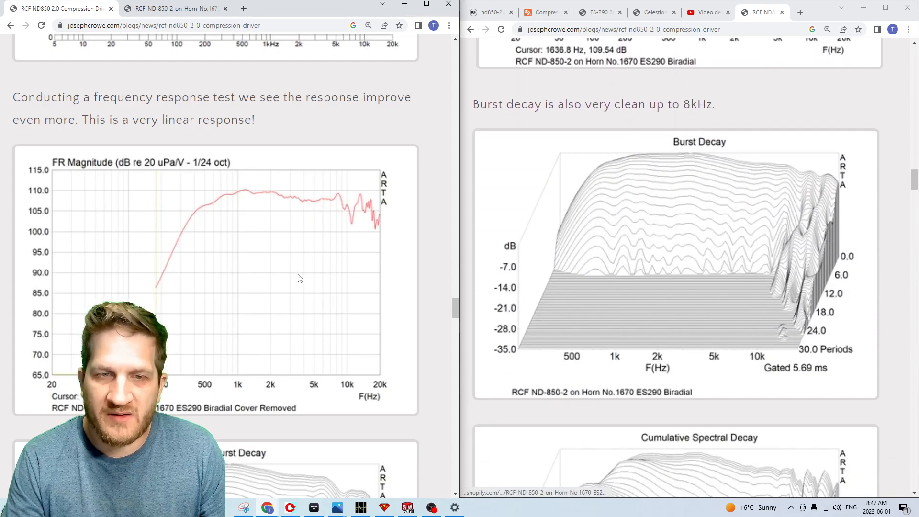
Scroll the blog windows down toward the distortion discussion below the measurement graphs
{"action": "scroll", "scroll_direction": "down", "scroll_amount": 3}
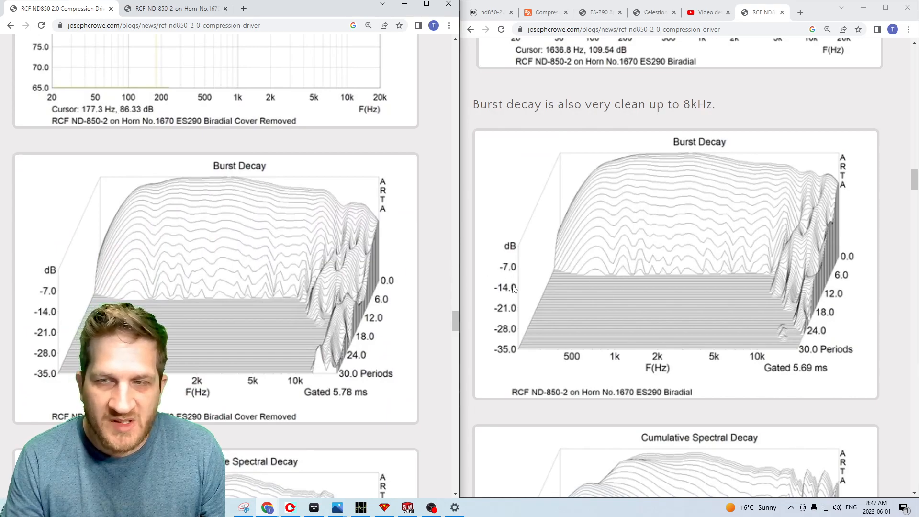
{"action": "mouse_move", "coordinate": [657, 323]}
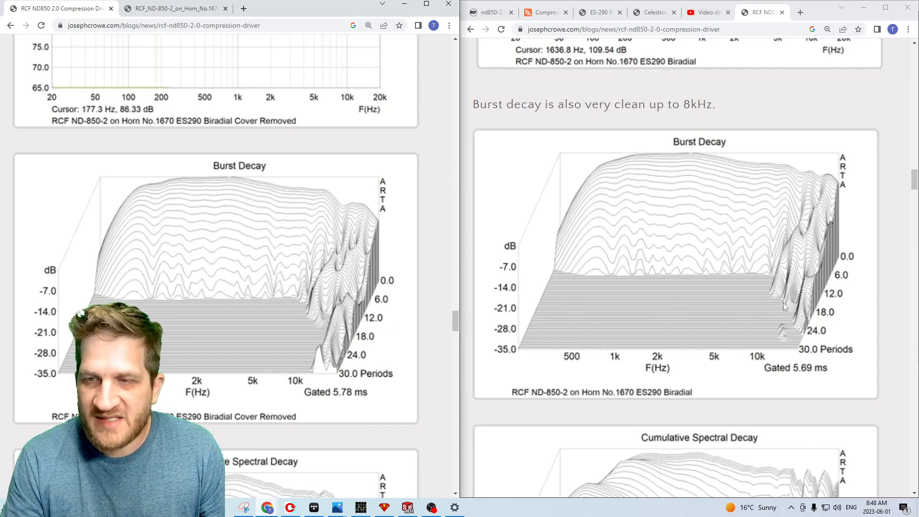
{"action": "scroll", "scroll_direction": "down", "scroll_amount": 3}
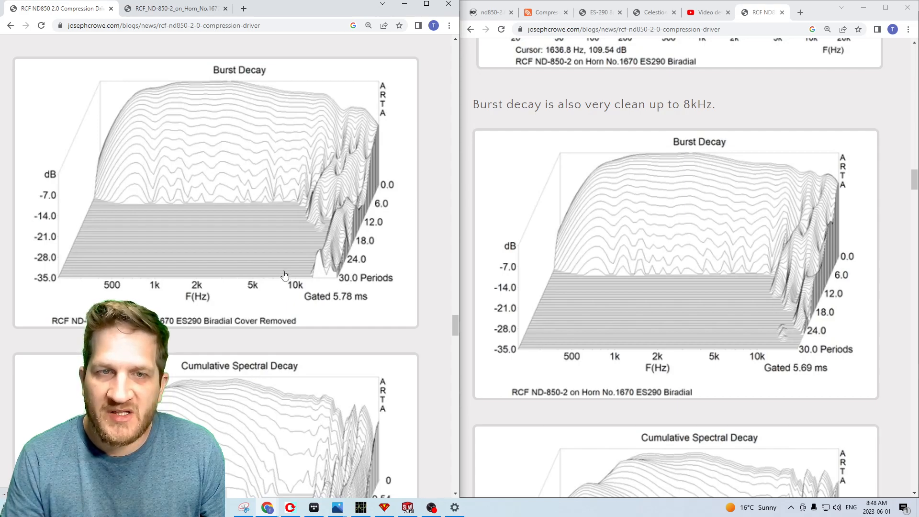
{"action": "scroll", "scroll_direction": "down", "scroll_amount": 3}
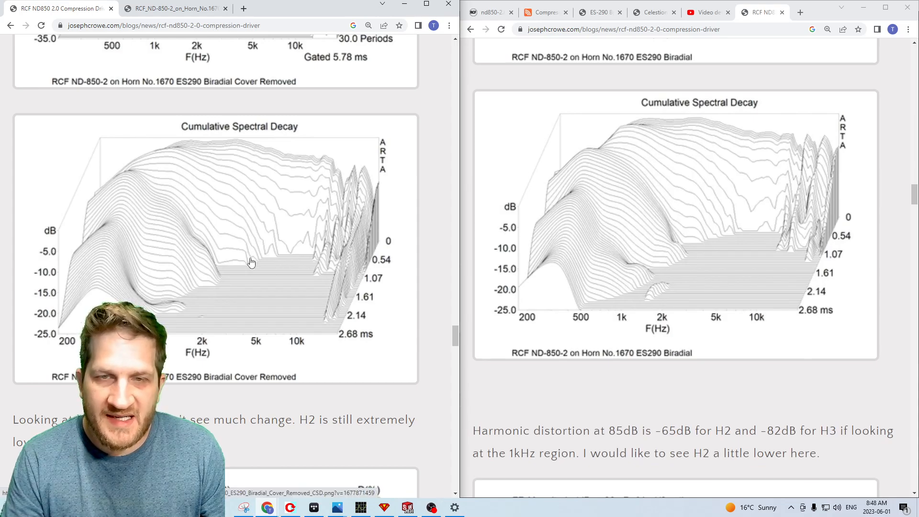
{"action": "scroll", "scroll_direction": "down", "scroll_amount": 3}
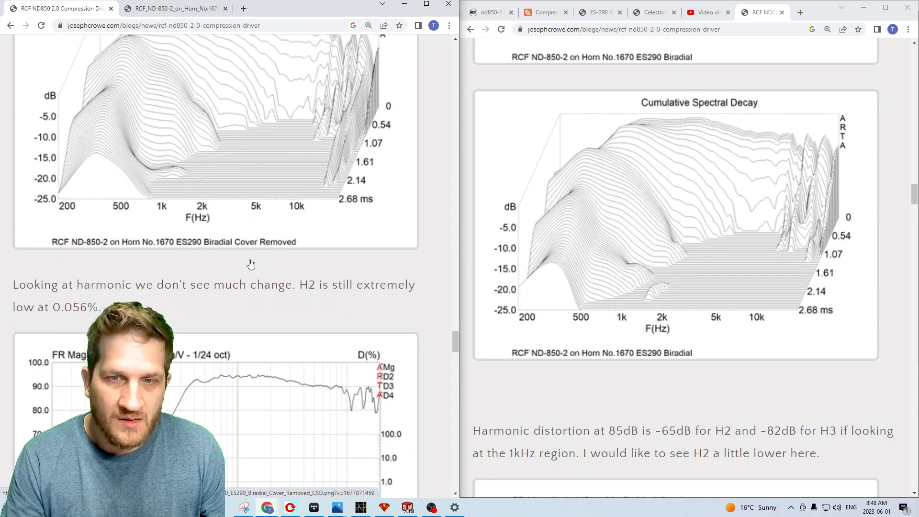
{"action": "scroll", "scroll_direction": "down", "scroll_amount": 3}
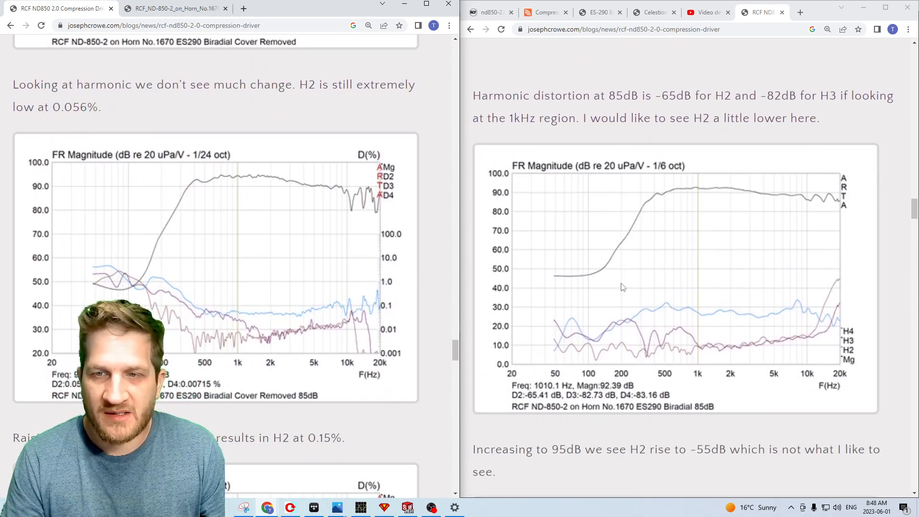
{"action": "scroll", "scroll_direction": "down", "scroll_amount": 3}
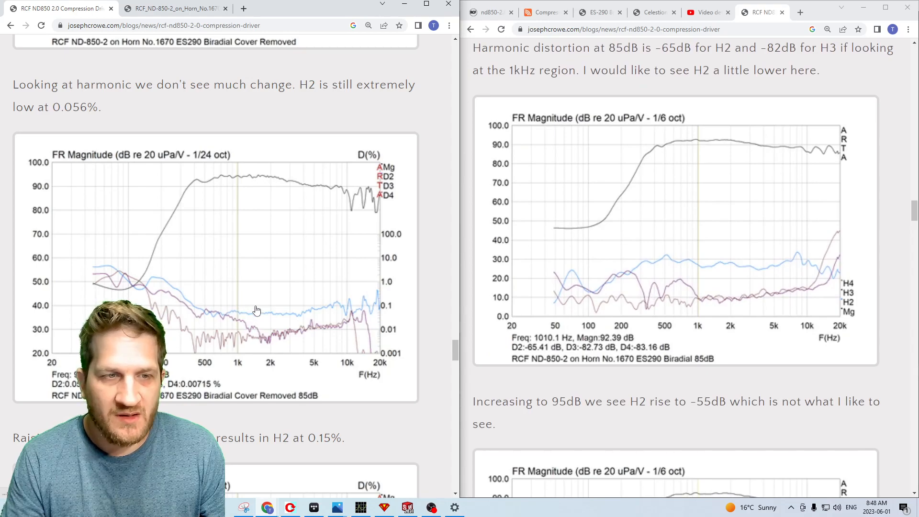
{"action": "scroll", "scroll_direction": "down", "scroll_amount": 3}
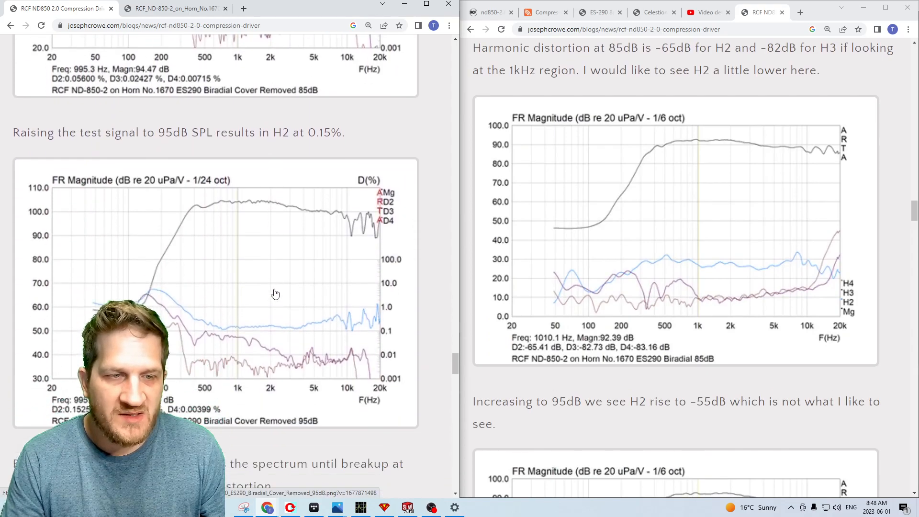
{"action": "scroll", "scroll_direction": "down", "scroll_amount": 3}
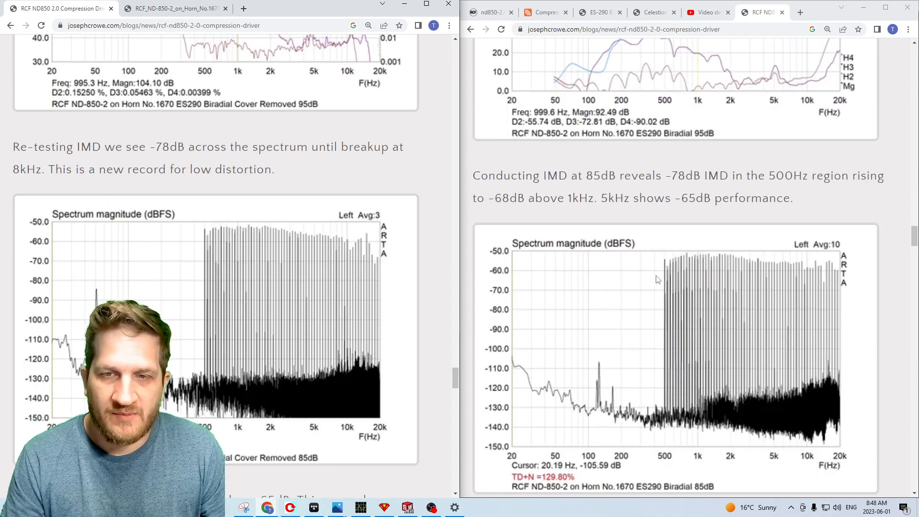
{"action": "scroll", "scroll_direction": "down", "scroll_amount": 3}
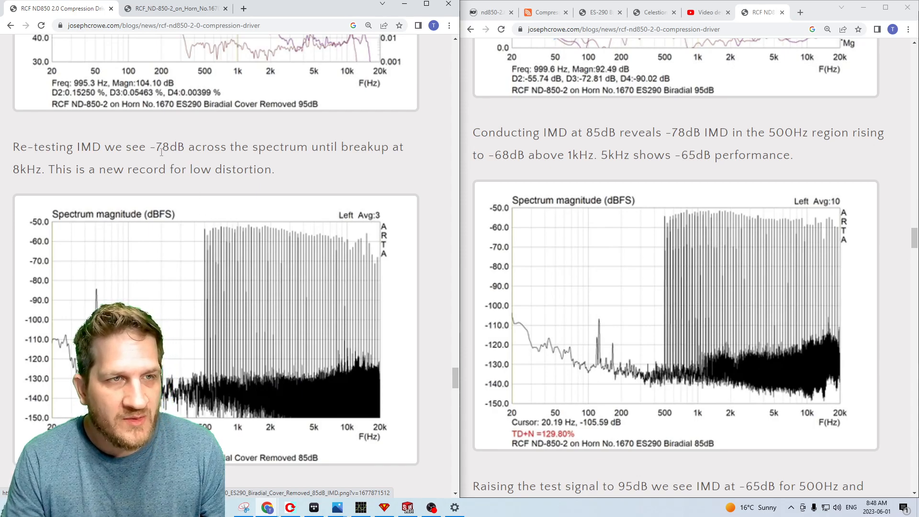
Highlight the -78dB and -65dB distortion figures quoted in the text
{"action": "double_click", "coordinate": [168, 146]}
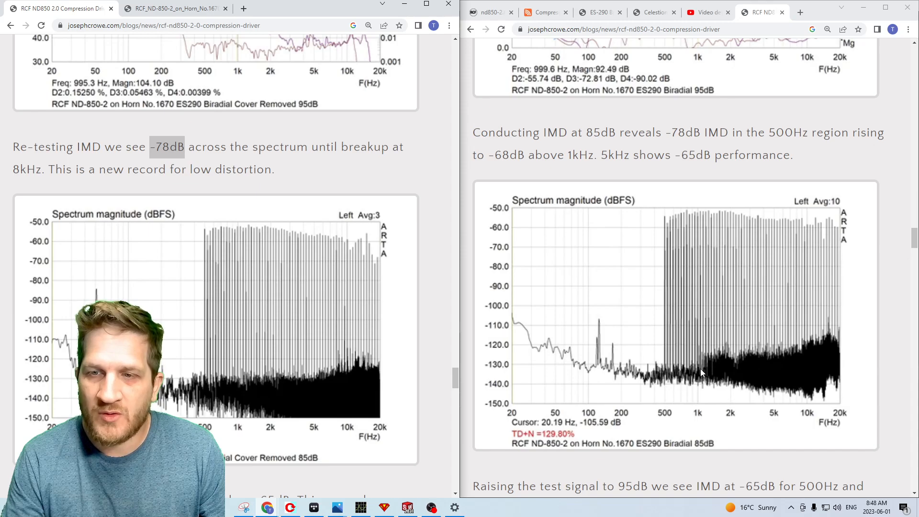
{"action": "scroll", "scroll_direction": "down", "scroll_amount": 3}
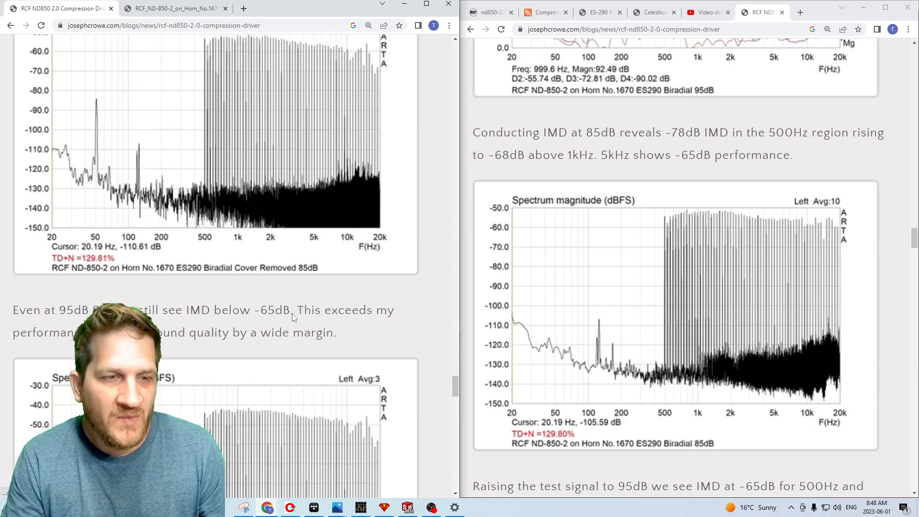
{"action": "scroll", "scroll_direction": "down", "scroll_amount": 3}
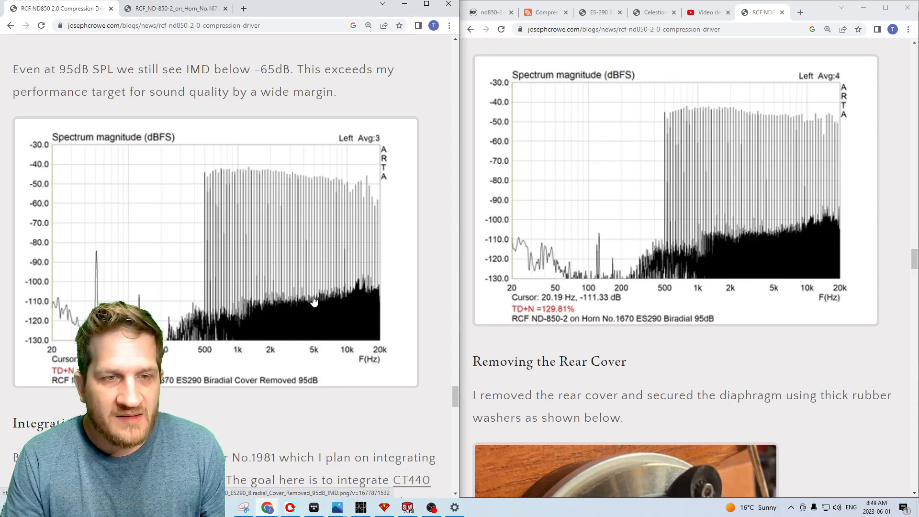
{"action": "double_click", "coordinate": [271, 69]}
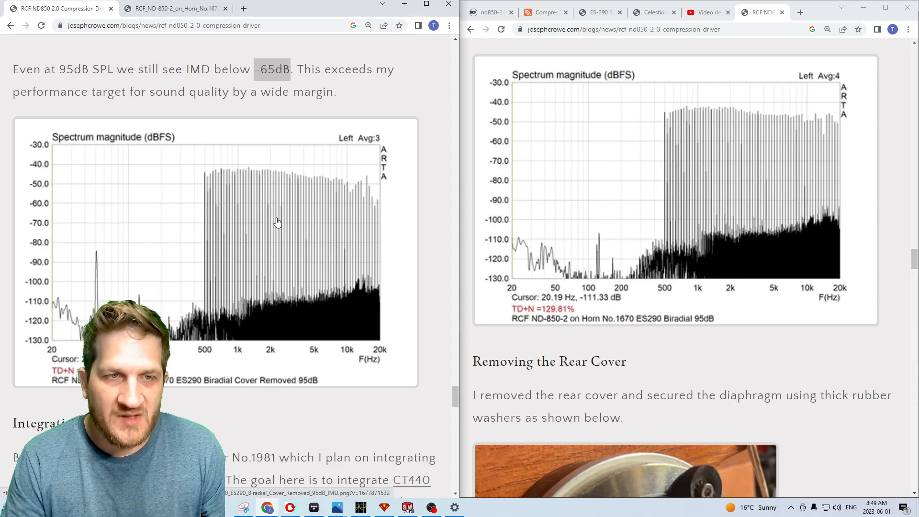
{"action": "mouse_move", "coordinate": [295, 70]}
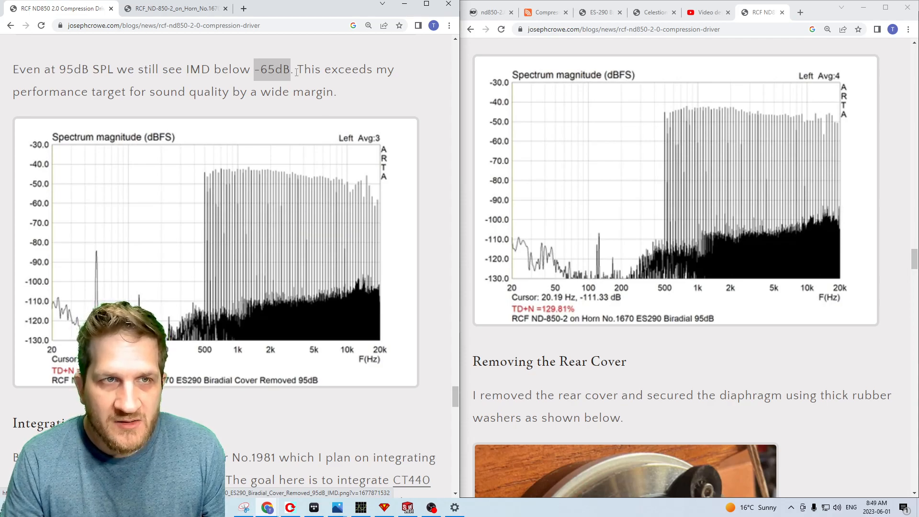
Continue down to the Integration section's crossover No.1981 schematic beside the rear cover removal photo
{"action": "scroll", "scroll_direction": "down", "scroll_amount": 3}
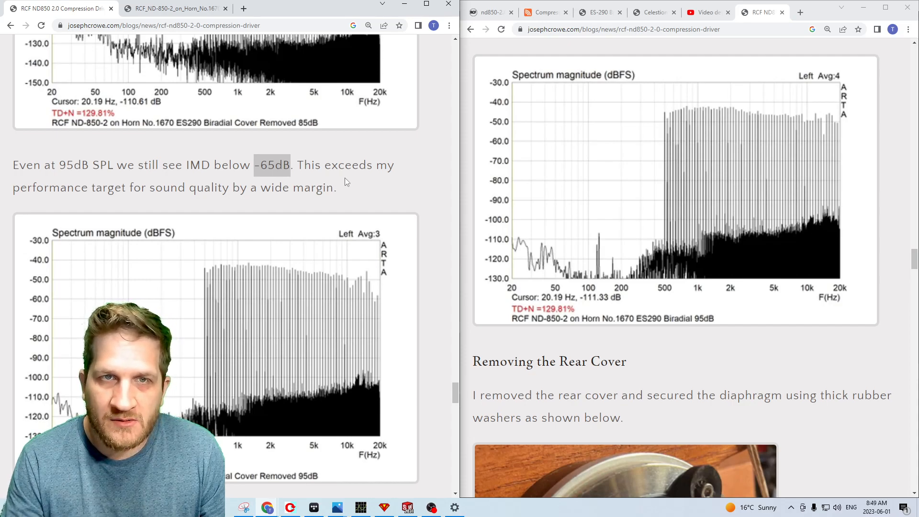
{"action": "scroll", "scroll_direction": "down", "scroll_amount": 3}
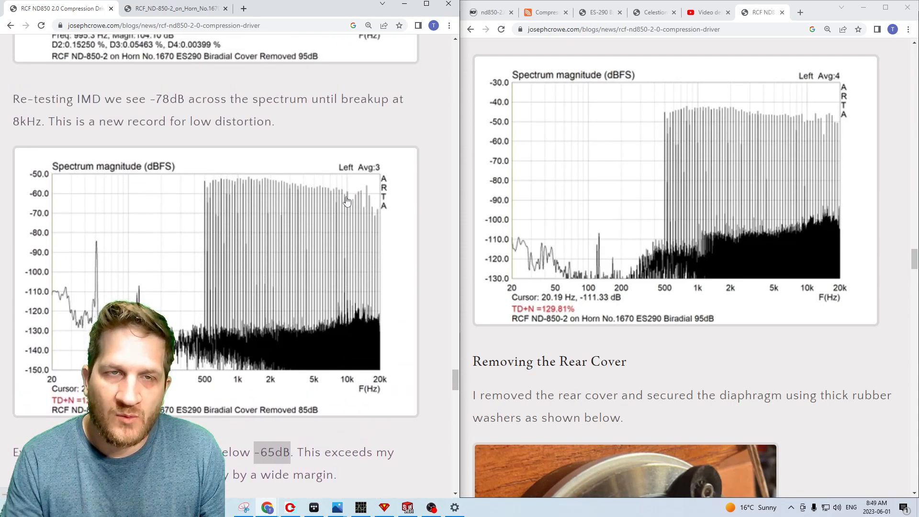
{"action": "scroll", "scroll_direction": "down", "scroll_amount": 3}
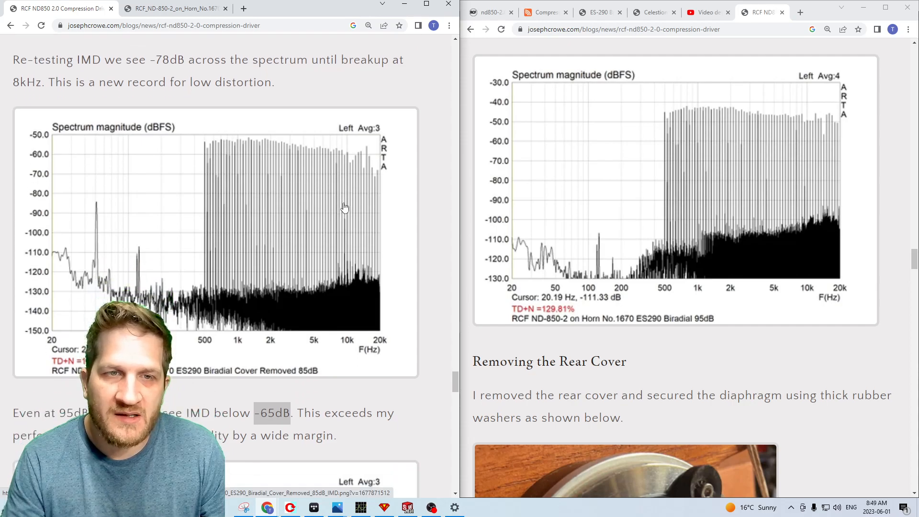
{"action": "scroll", "scroll_direction": "down", "scroll_amount": 3}
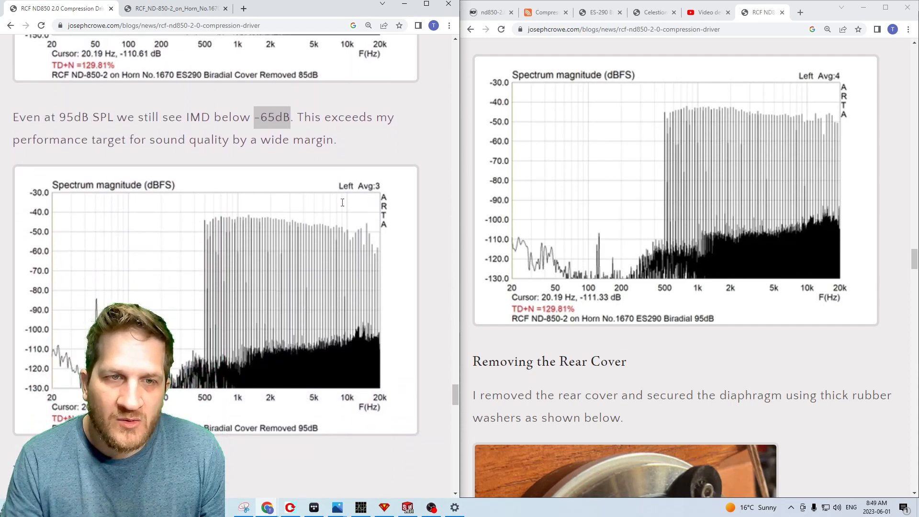
{"action": "scroll", "scroll_direction": "down", "scroll_amount": 3}
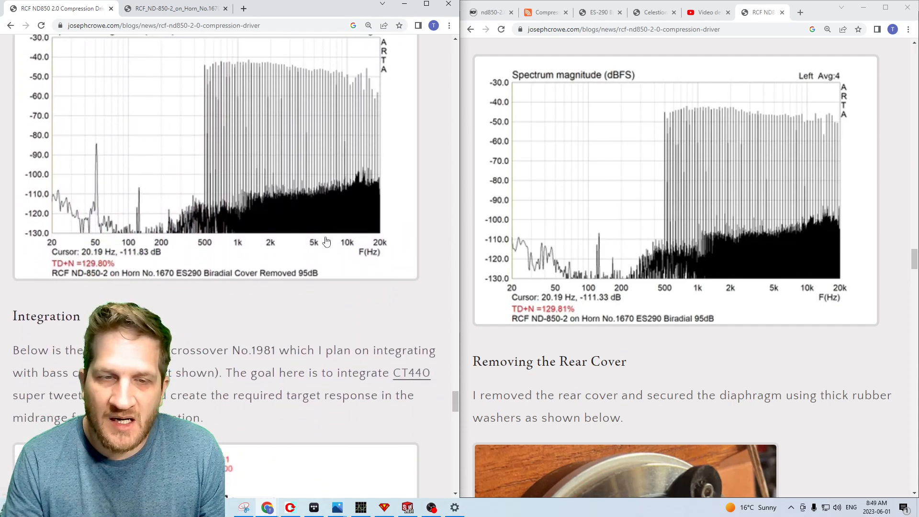
{"action": "scroll", "scroll_direction": "down", "scroll_amount": 3}
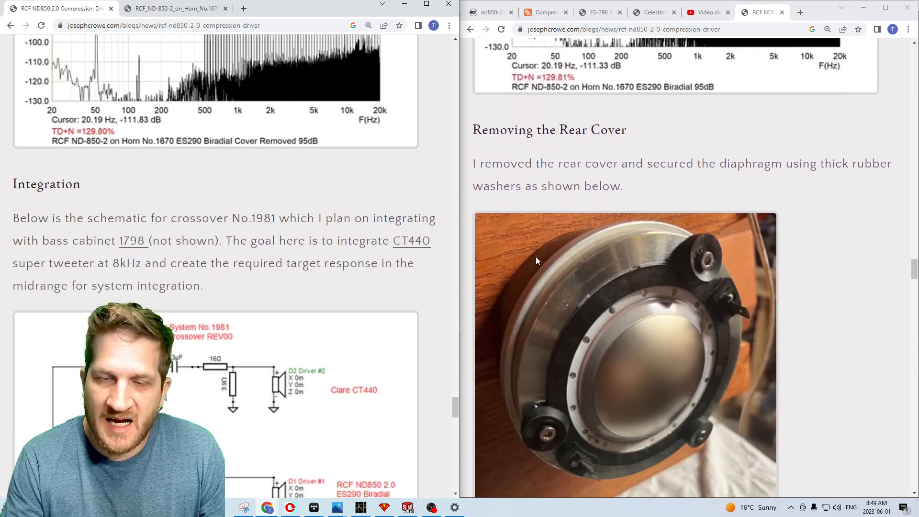
Scroll the right-hand page through the rubber-washer diaphragm photo and back up to the rear cover removal heading
{"action": "scroll", "scroll_direction": "down", "scroll_amount": 3}
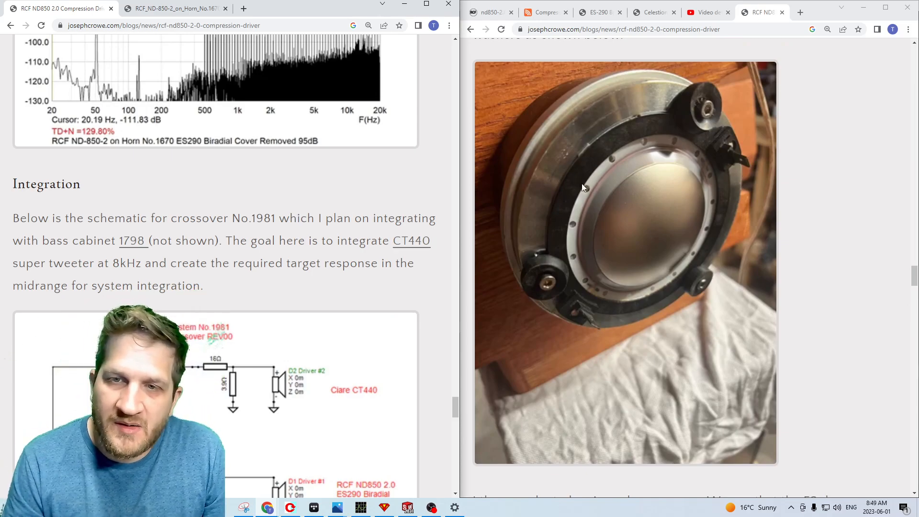
{"action": "mouse_move", "coordinate": [638, 165]}
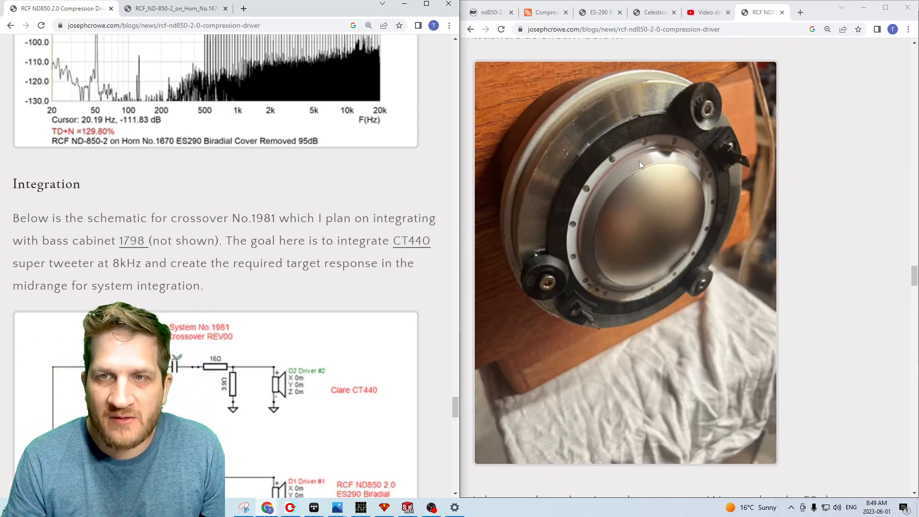
{"action": "mouse_move", "coordinate": [580, 165]}
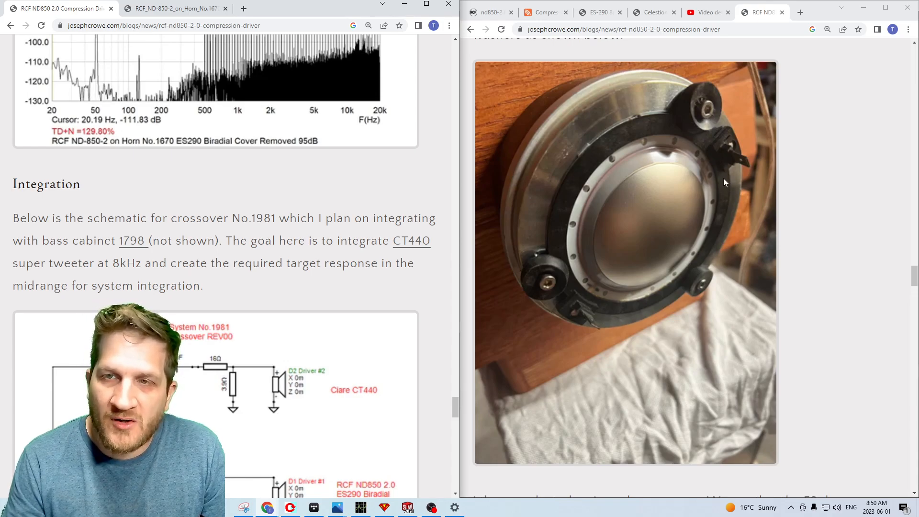
{"action": "mouse_move", "coordinate": [628, 141]}
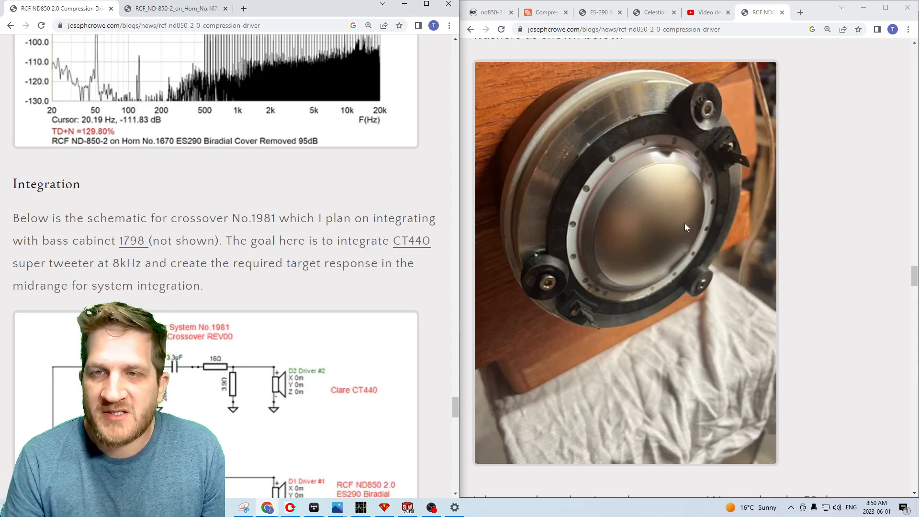
{"action": "mouse_move", "coordinate": [547, 245]}
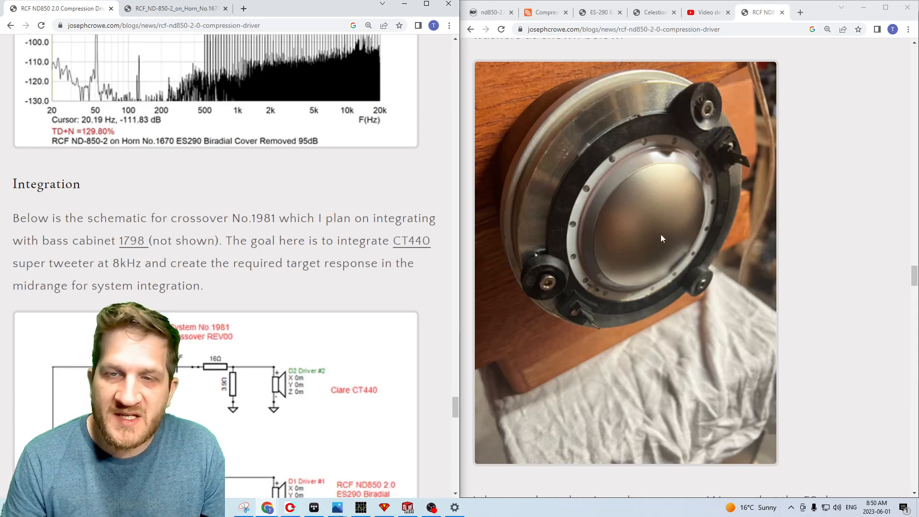
{"action": "mouse_move", "coordinate": [672, 233]}
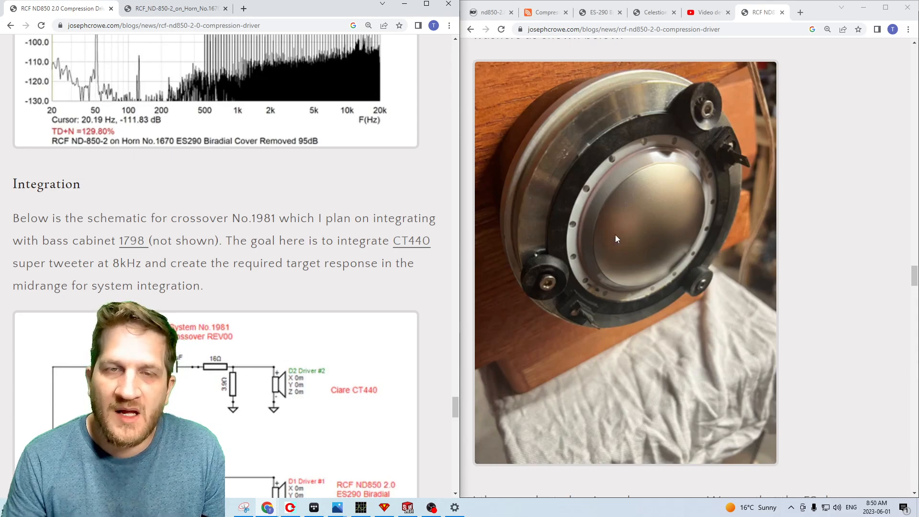
{"action": "mouse_move", "coordinate": [589, 245]}
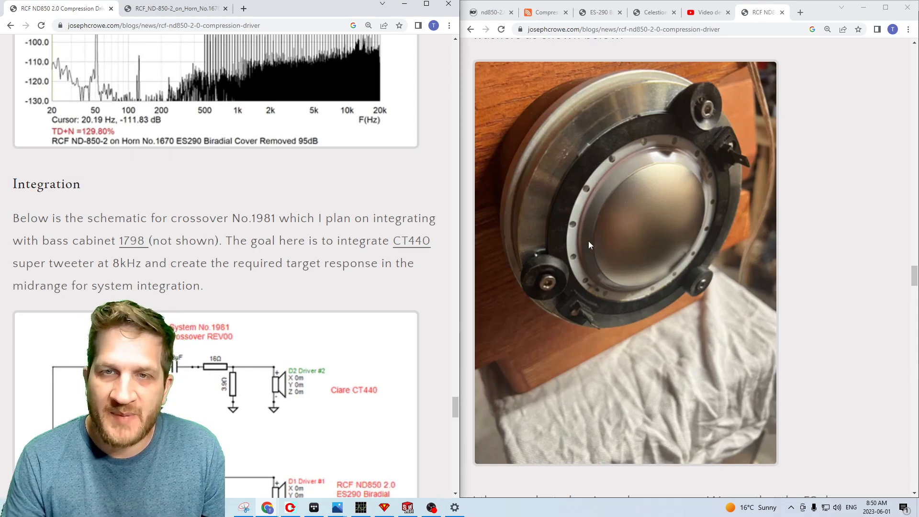
{"action": "scroll", "scroll_direction": "down", "scroll_amount": 3}
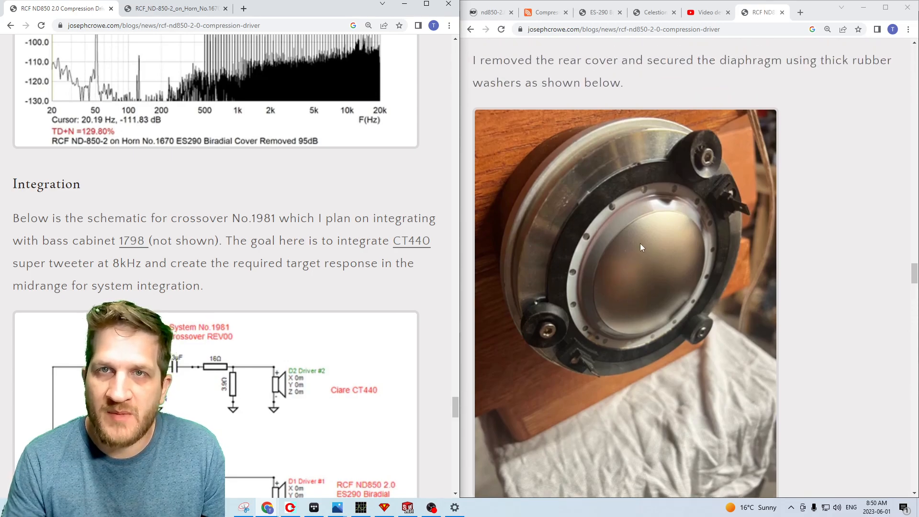
{"action": "mouse_move", "coordinate": [671, 277]}
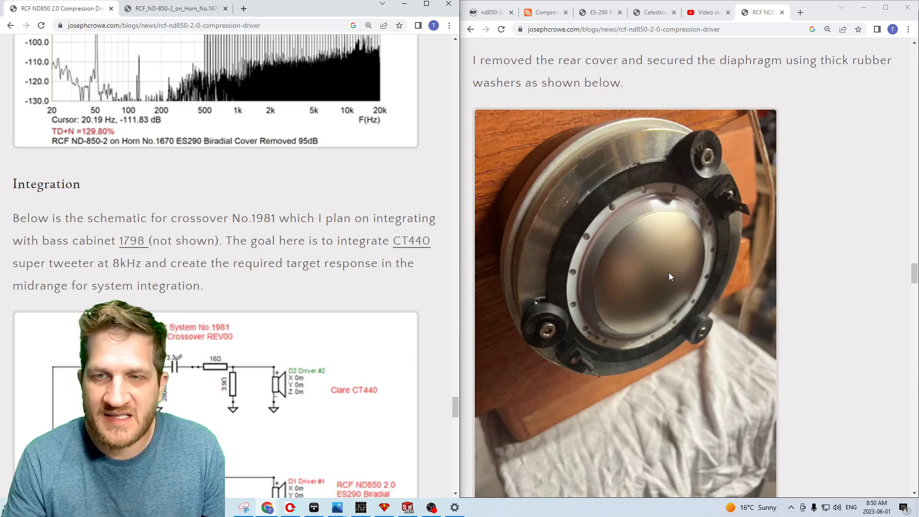
{"action": "scroll", "scroll_direction": "up", "scroll_amount": 3}
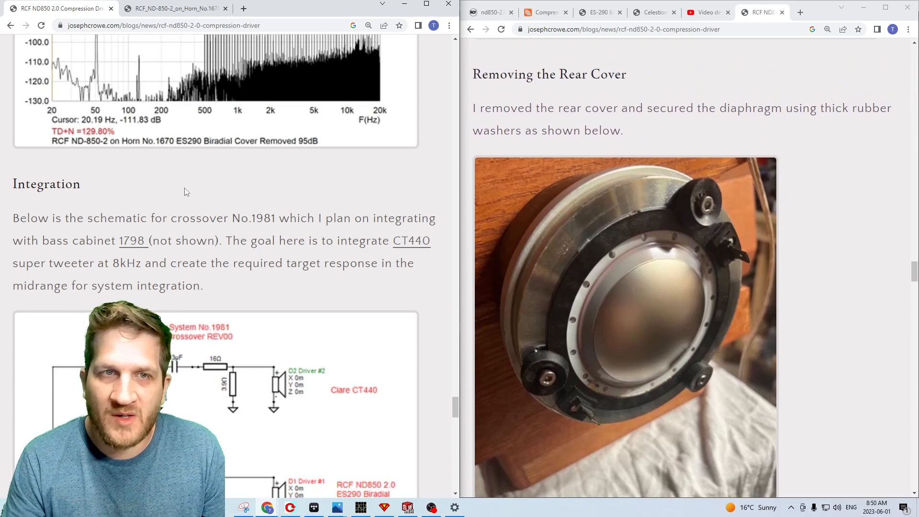
{"action": "scroll", "scroll_direction": "up", "scroll_amount": 3}
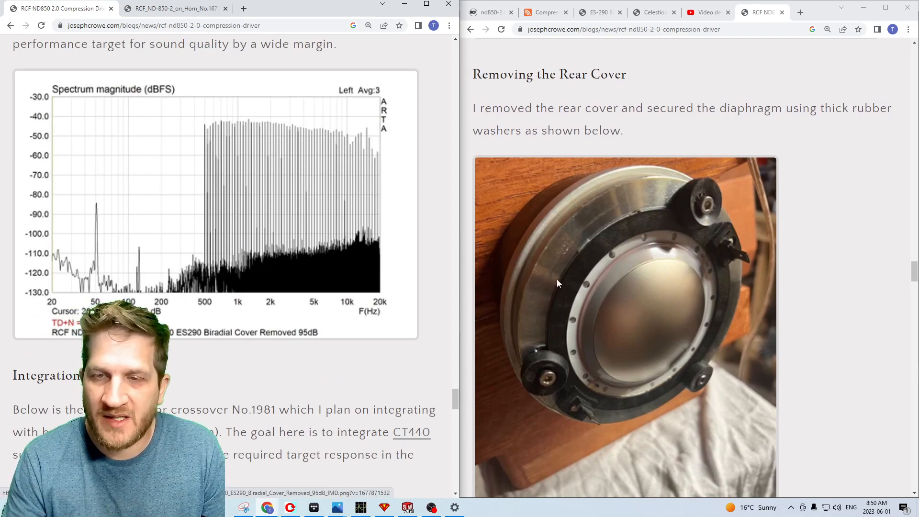
{"action": "mouse_move", "coordinate": [649, 330]}
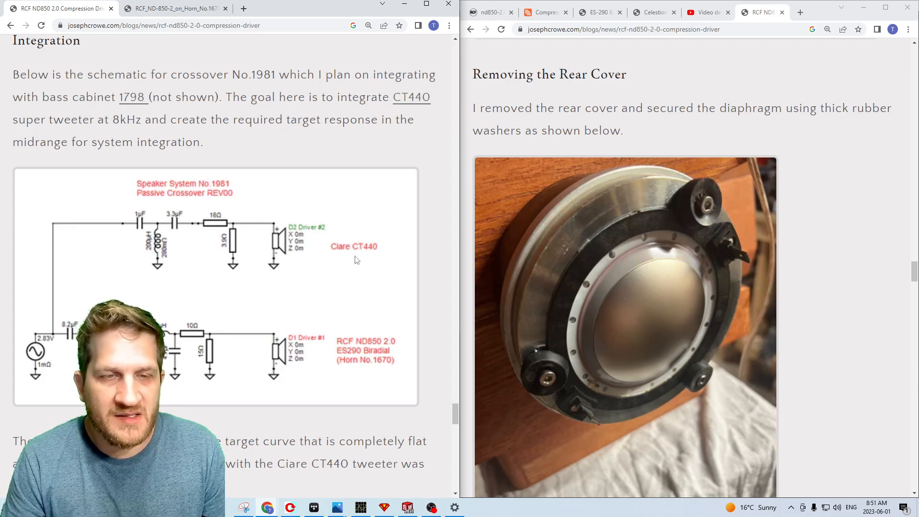
{"action": "mouse_move", "coordinate": [365, 256]}
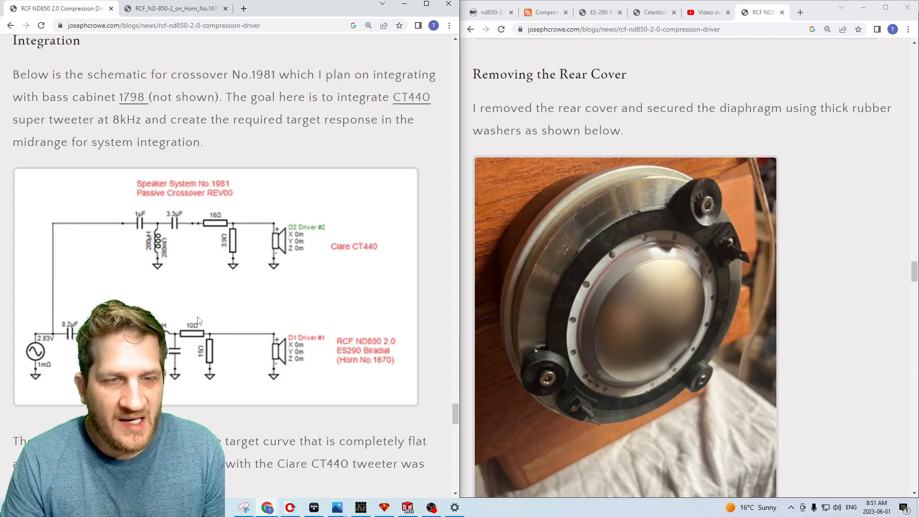
{"action": "mouse_move", "coordinate": [226, 277]}
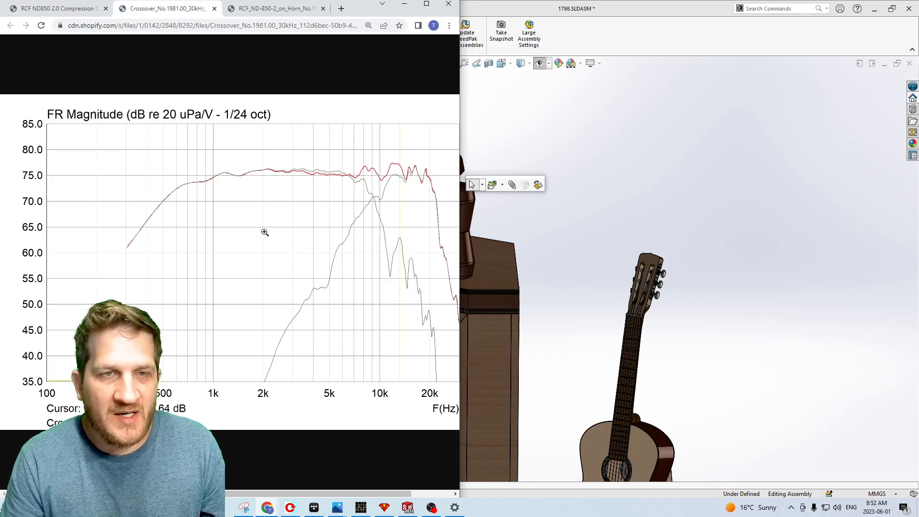
{"action": "mouse_move", "coordinate": [396, 178]}
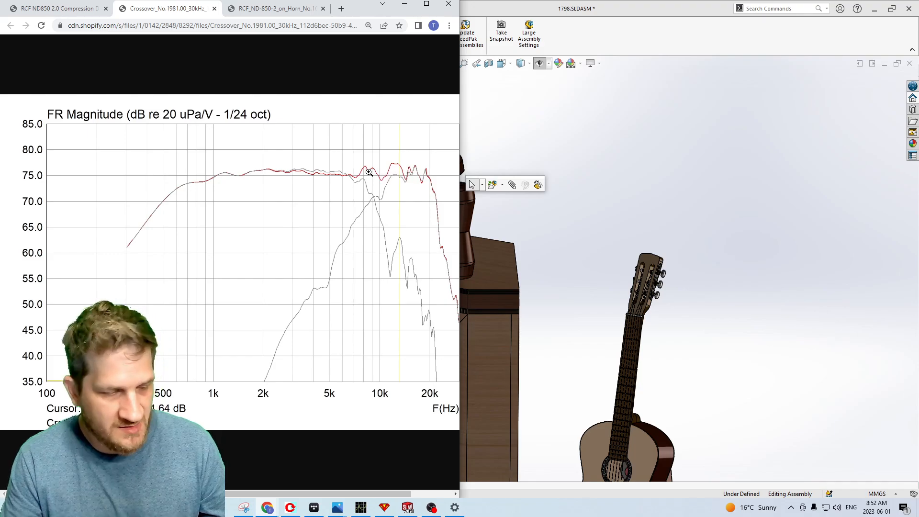
Return from the full-size FR image to the blog post's crossover No.1981 integration graph
{"action": "key", "text": "alt+tab"}
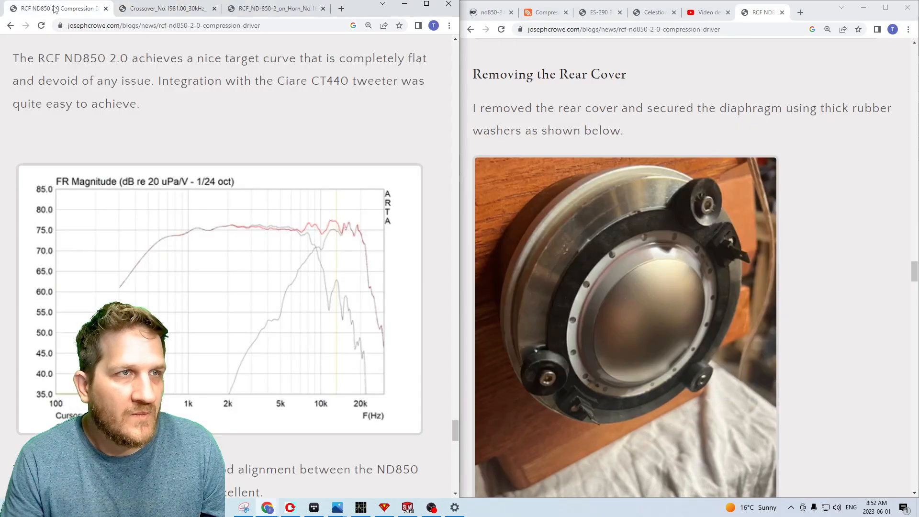
Inspect the ND-850-2 horn response image, then return to the post's step response graph noting ND850–CT440 alignment
{"action": "scroll", "scroll_direction": "down", "scroll_amount": 3}
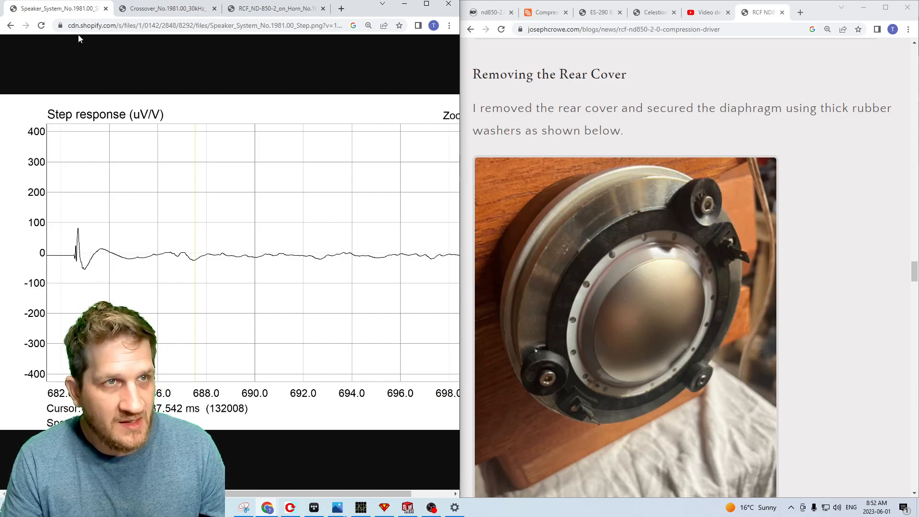
{"action": "left_click", "coordinate": [273, 9]}
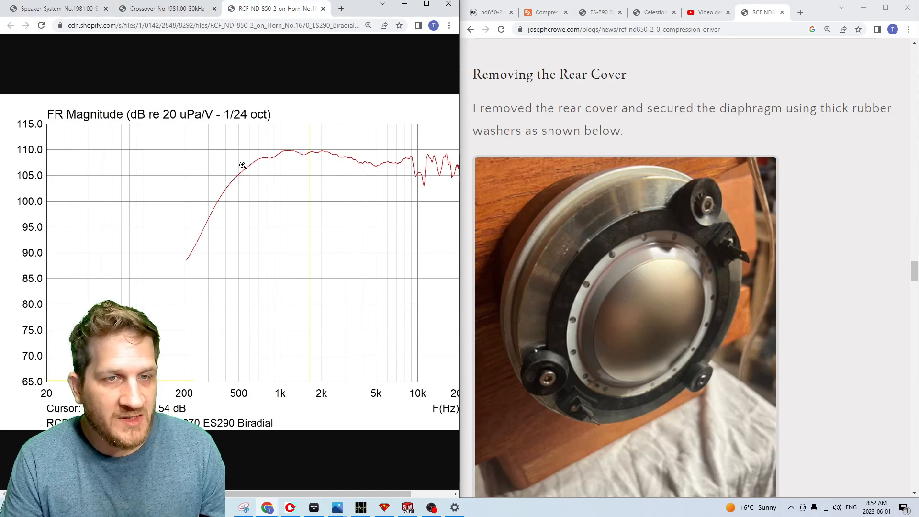
{"action": "left_click", "coordinate": [164, 9]}
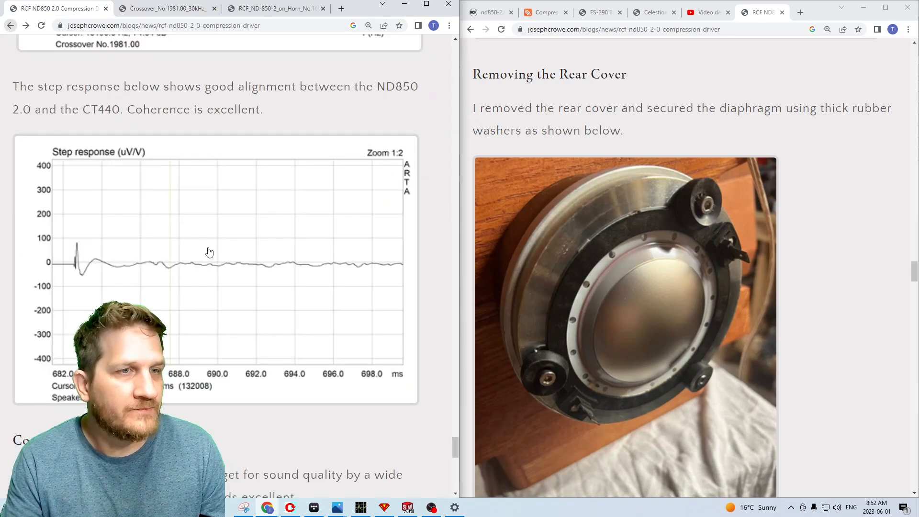
{"action": "scroll", "scroll_direction": "down", "scroll_amount": 3}
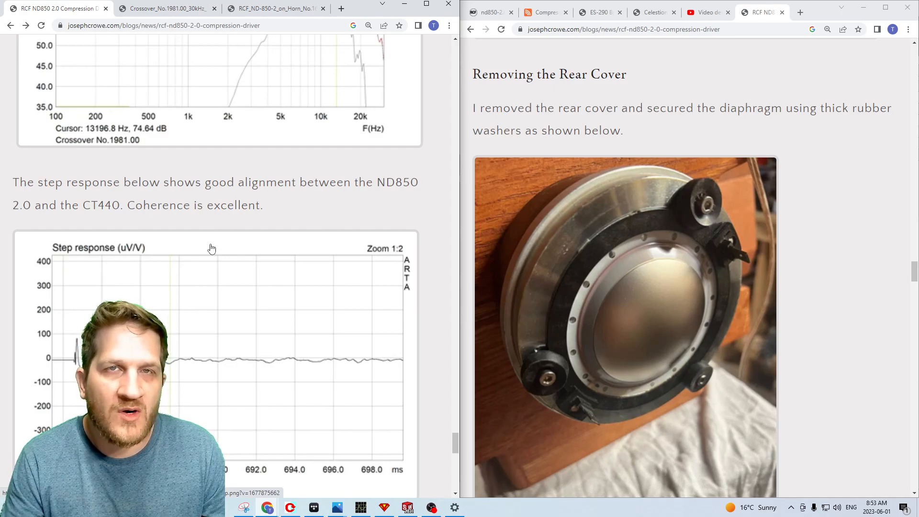
Scroll the left blog page to the re-tested IMD spectrum described as a new low-distortion record
{"action": "scroll", "scroll_direction": "down", "scroll_amount": 3}
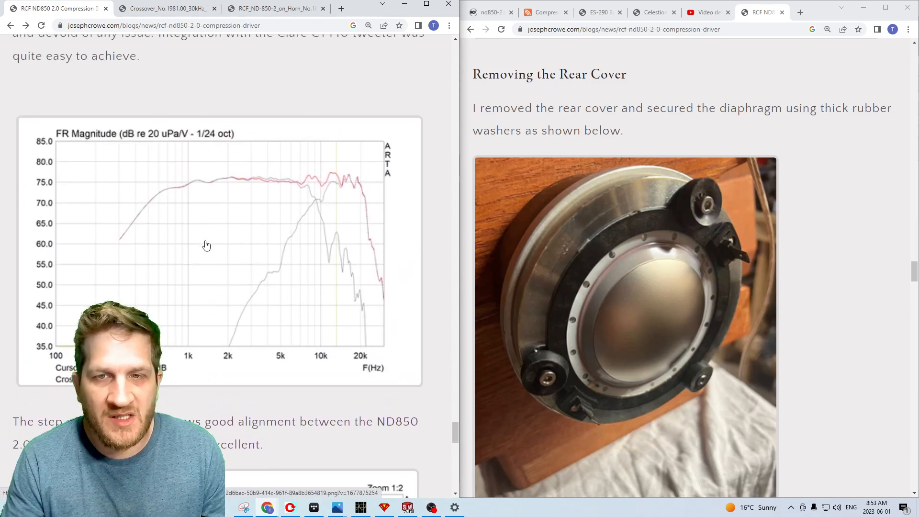
{"action": "mouse_move", "coordinate": [191, 241]}
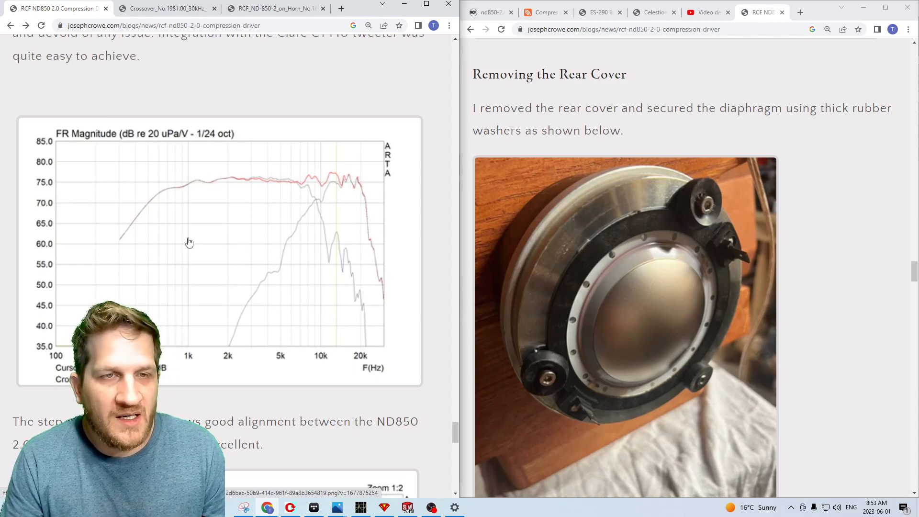
{"action": "scroll", "scroll_direction": "down", "scroll_amount": 3}
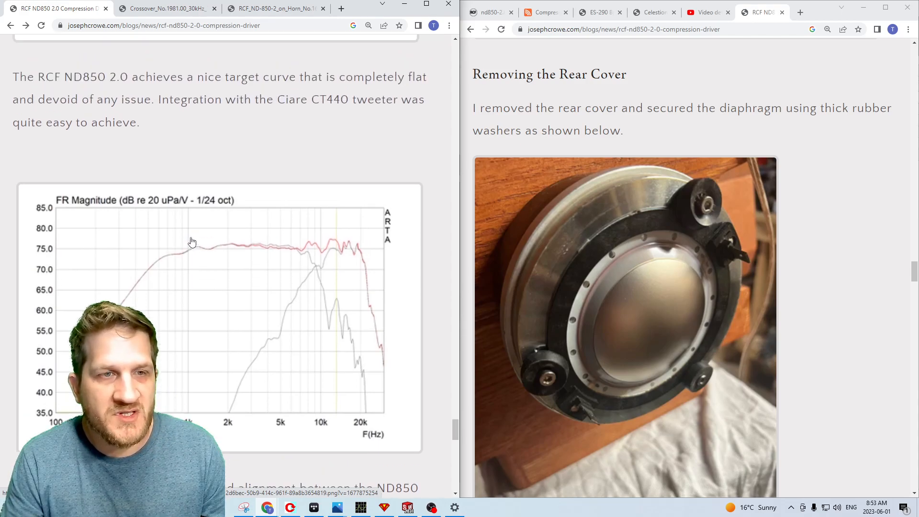
{"action": "scroll", "scroll_direction": "down", "scroll_amount": 3}
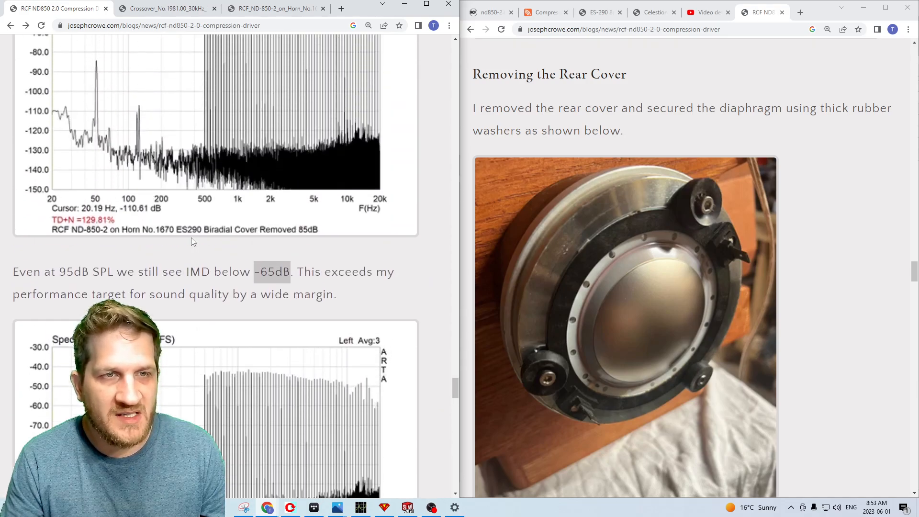
{"action": "scroll", "scroll_direction": "down", "scroll_amount": 3}
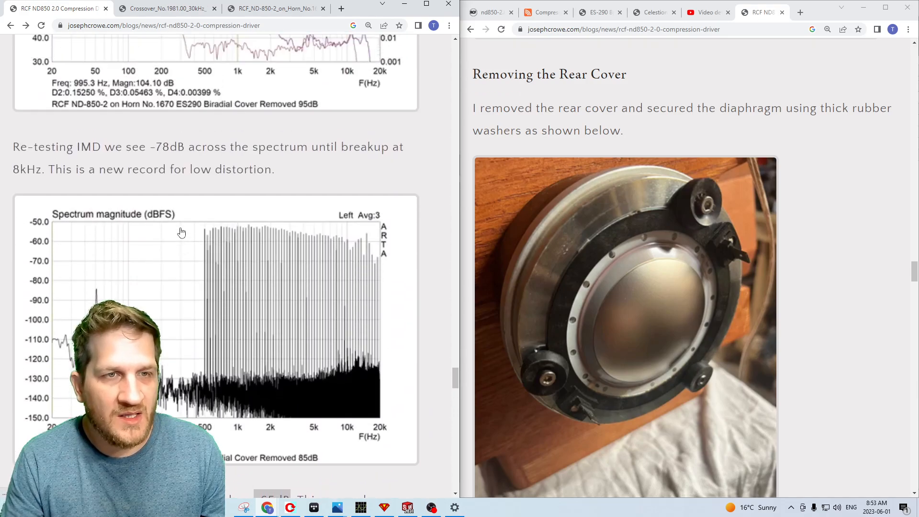
{"action": "scroll", "scroll_direction": "down", "scroll_amount": 3}
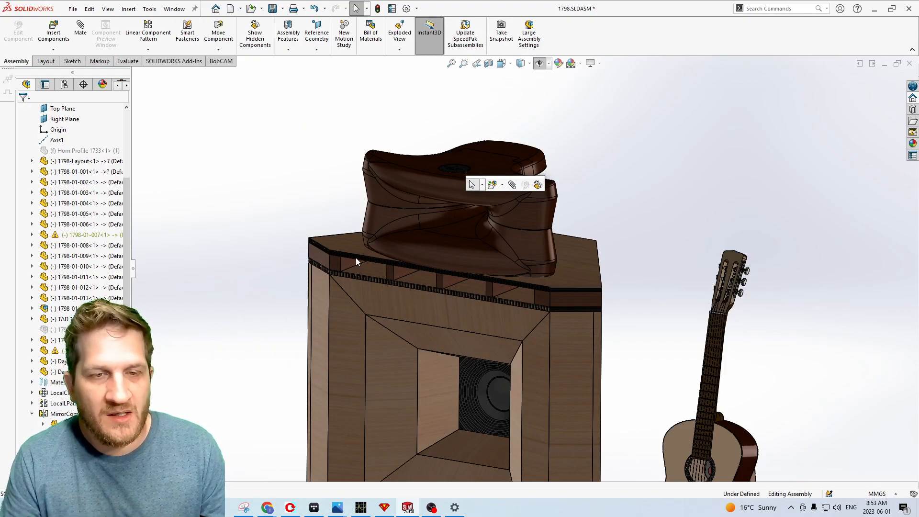
Switch from the SOLIDWORKS 1798 cabinet assembly to the other Chrome window with the ND850 1.4 retailer page
{"action": "key", "text": "alt+tab"}
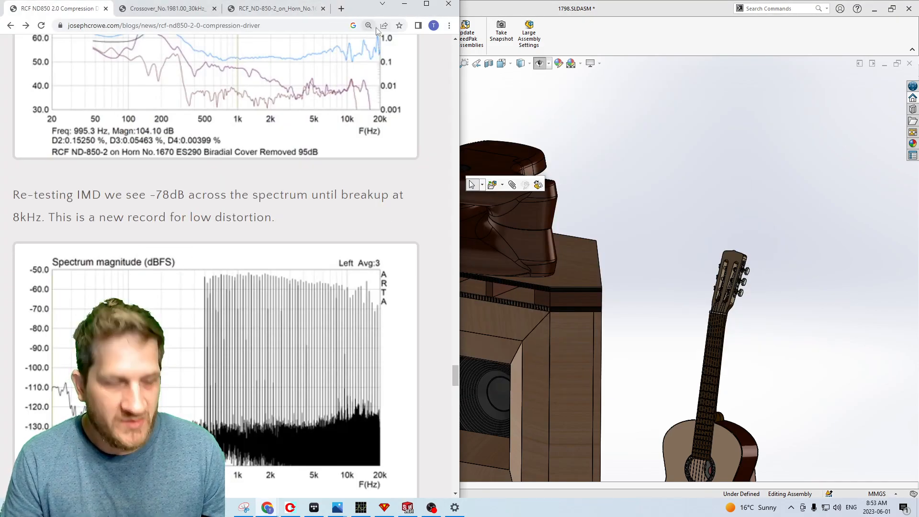
{"action": "key", "text": "alt+tab"}
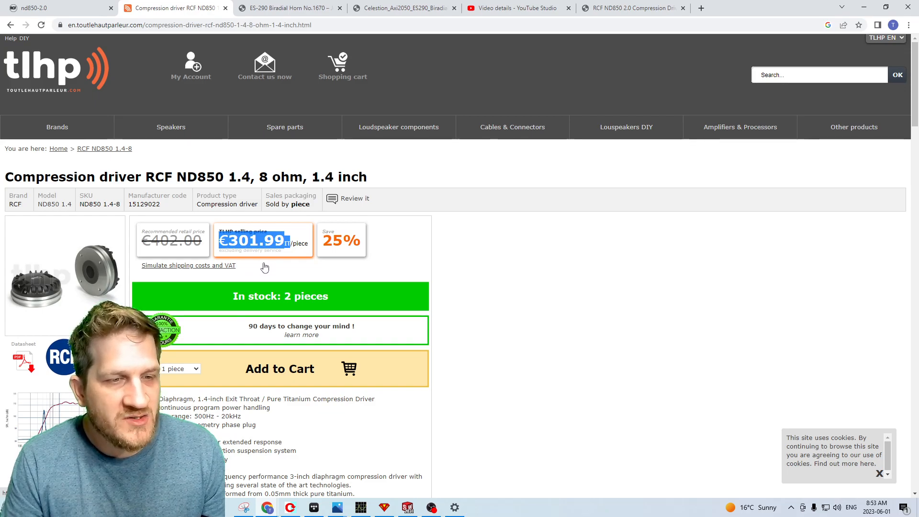
Scroll the ND850 1.4 store page to its spec list with 220W power handling and 500Hz–20kHz range
{"action": "scroll", "scroll_direction": "down", "scroll_amount": 3}
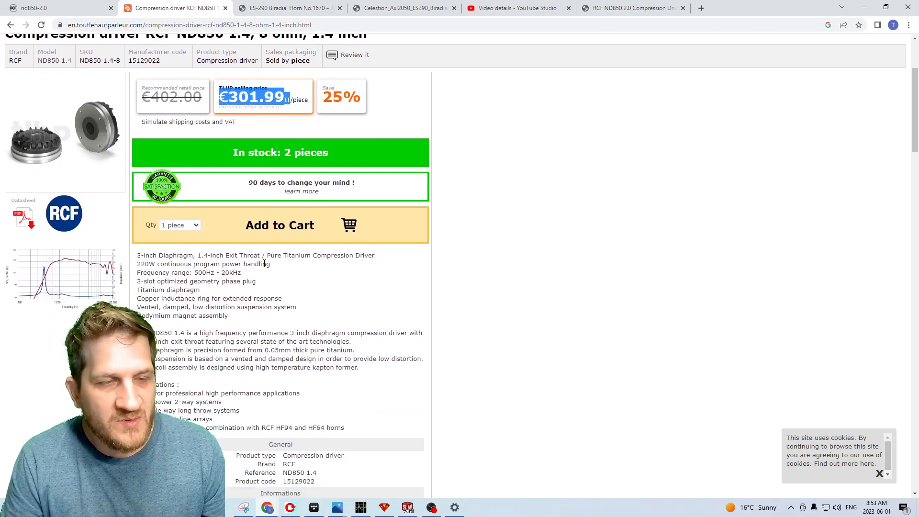